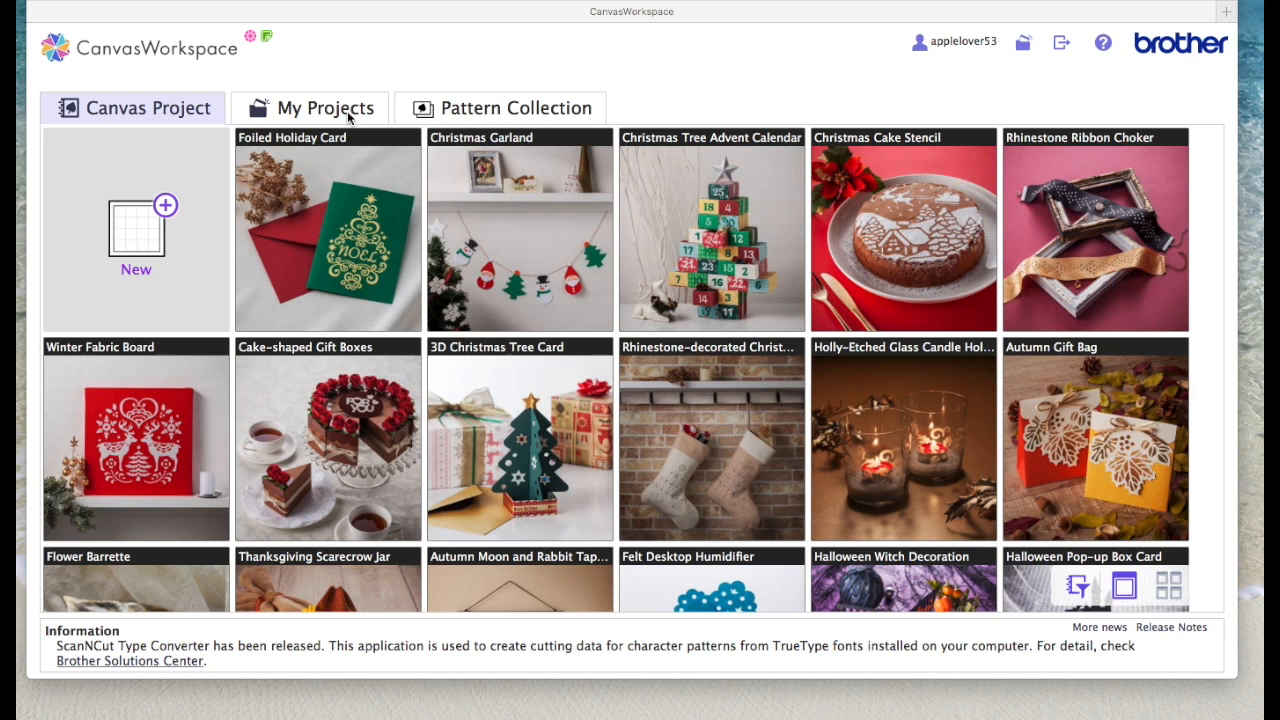
pyautogui.moveTo(348, 120)
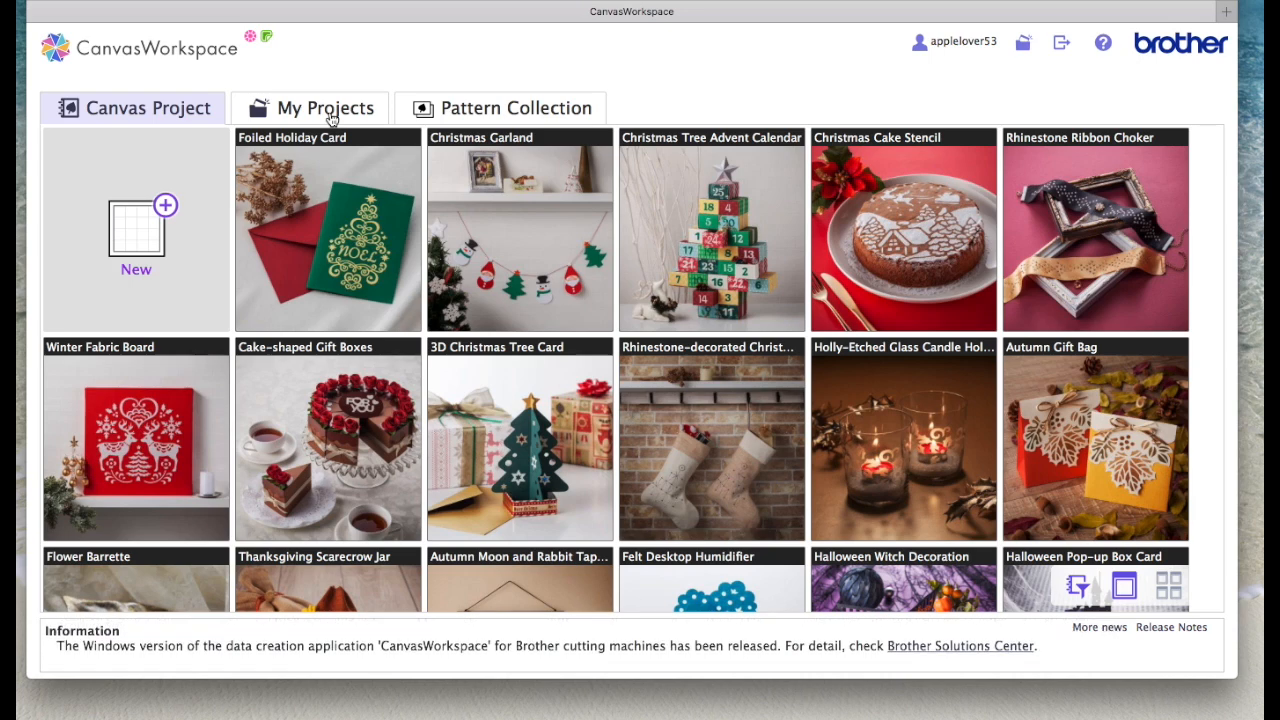
# Step: Switch to the My Projects gallery of saved designs
pyautogui.click(310, 108)
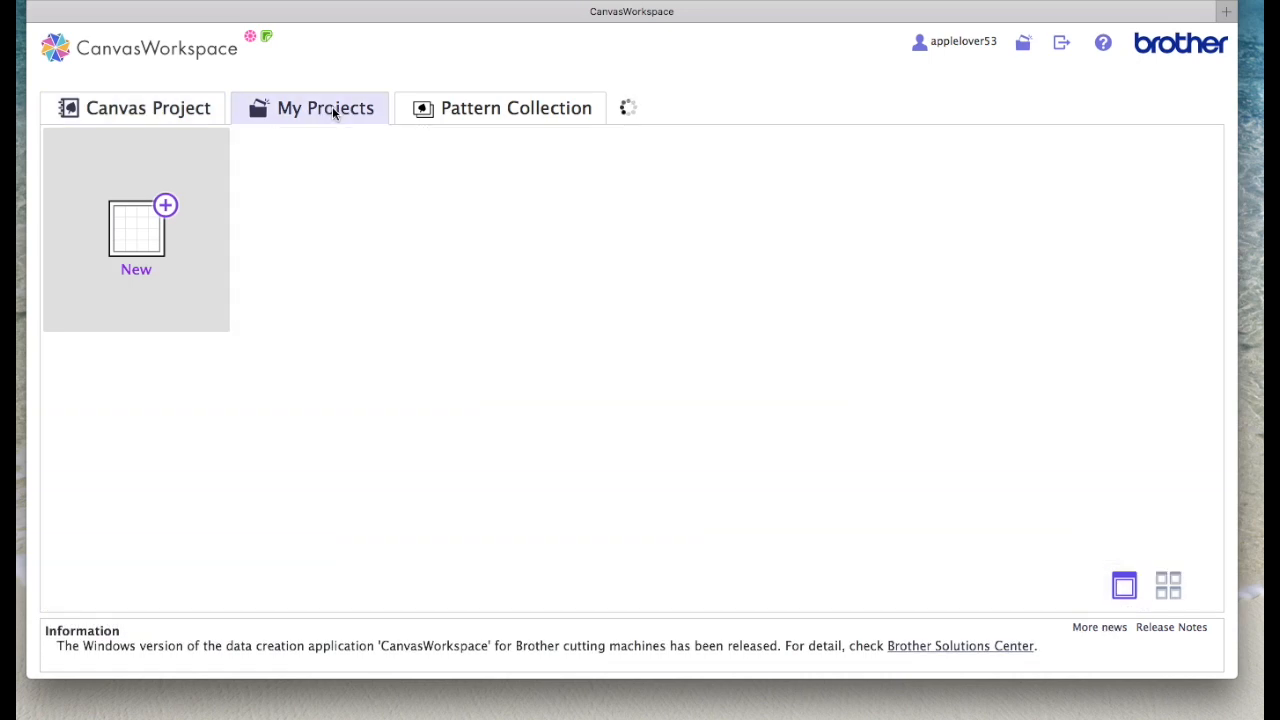
pyautogui.click(324, 108)
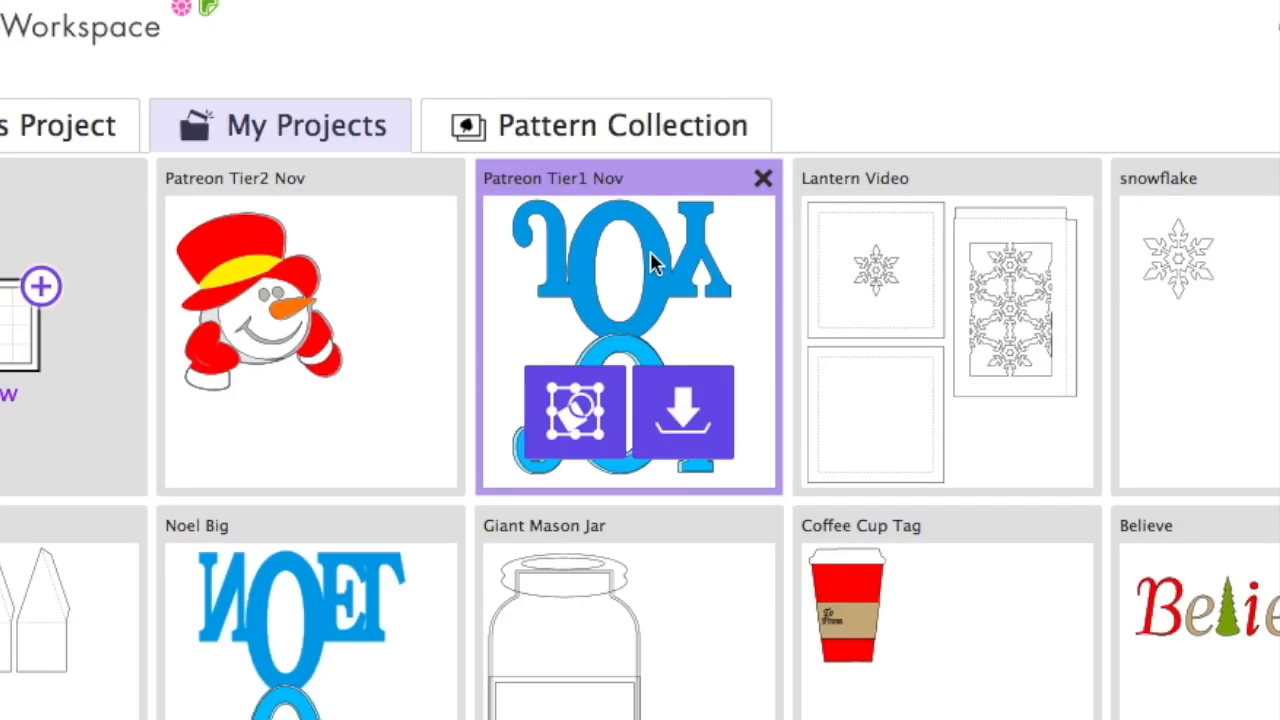
pyautogui.moveTo(690, 210)
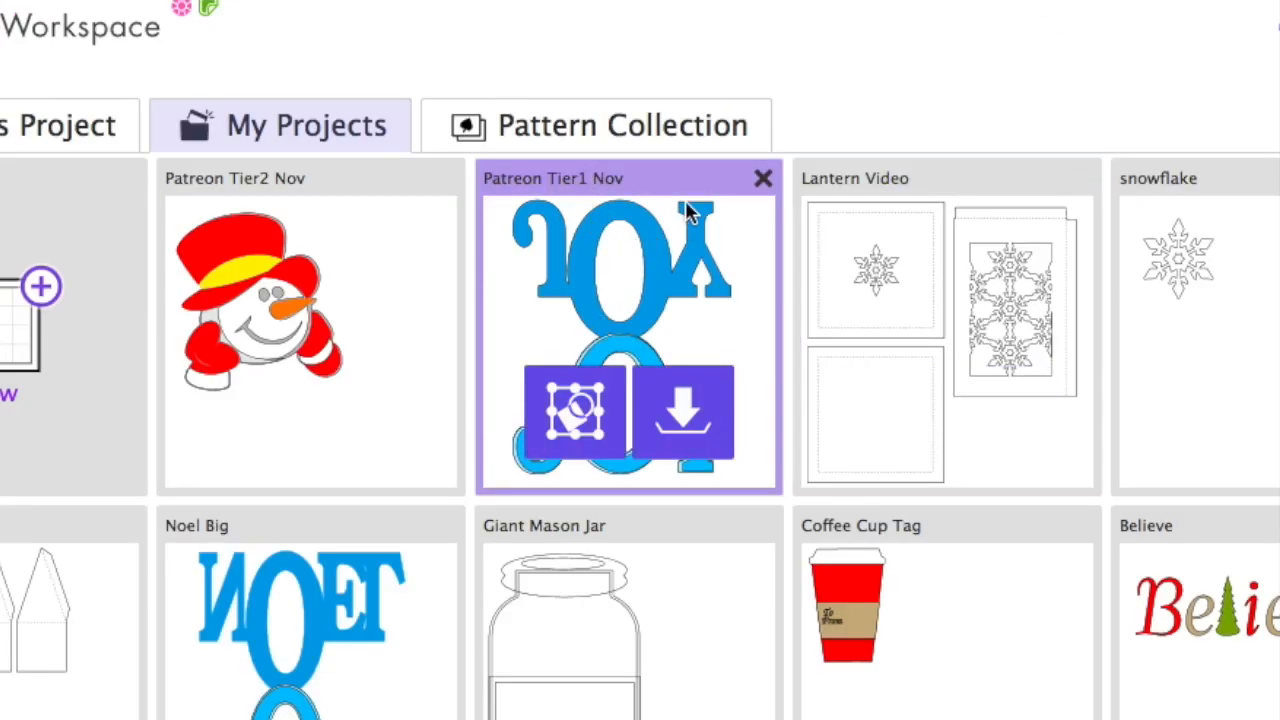
pyautogui.moveTo(575, 410)
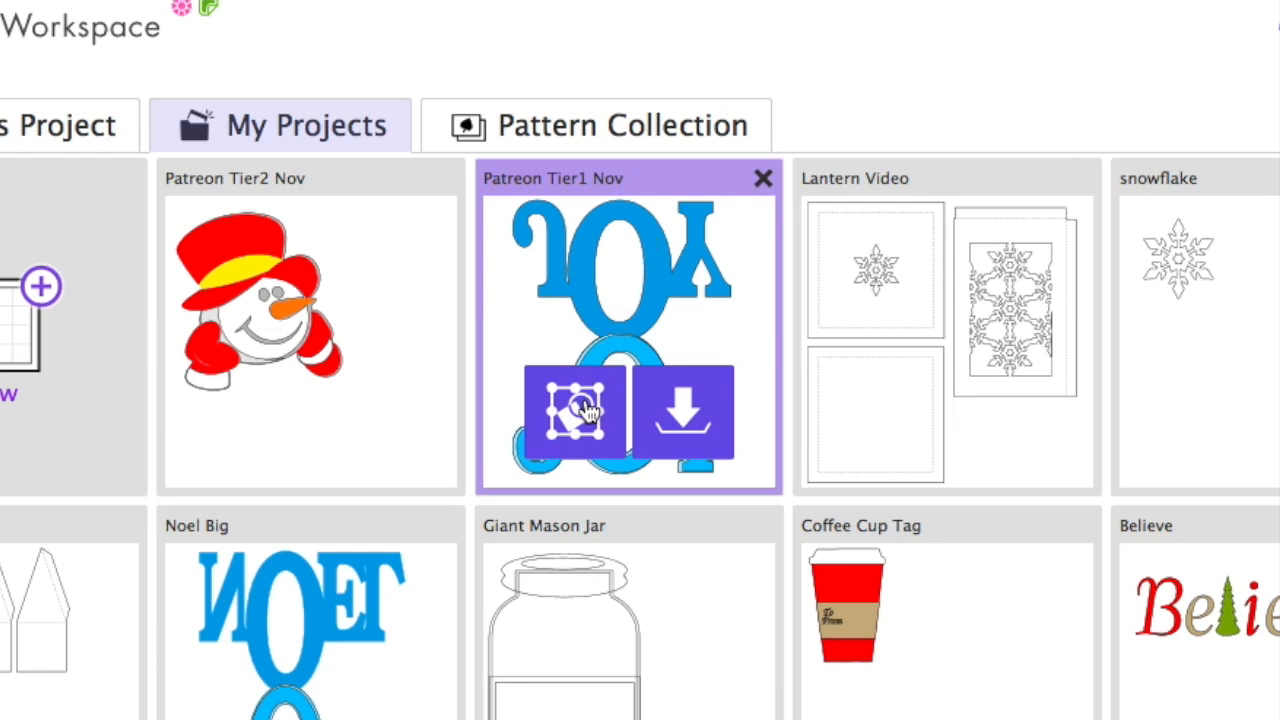
pyautogui.moveTo(572, 408)
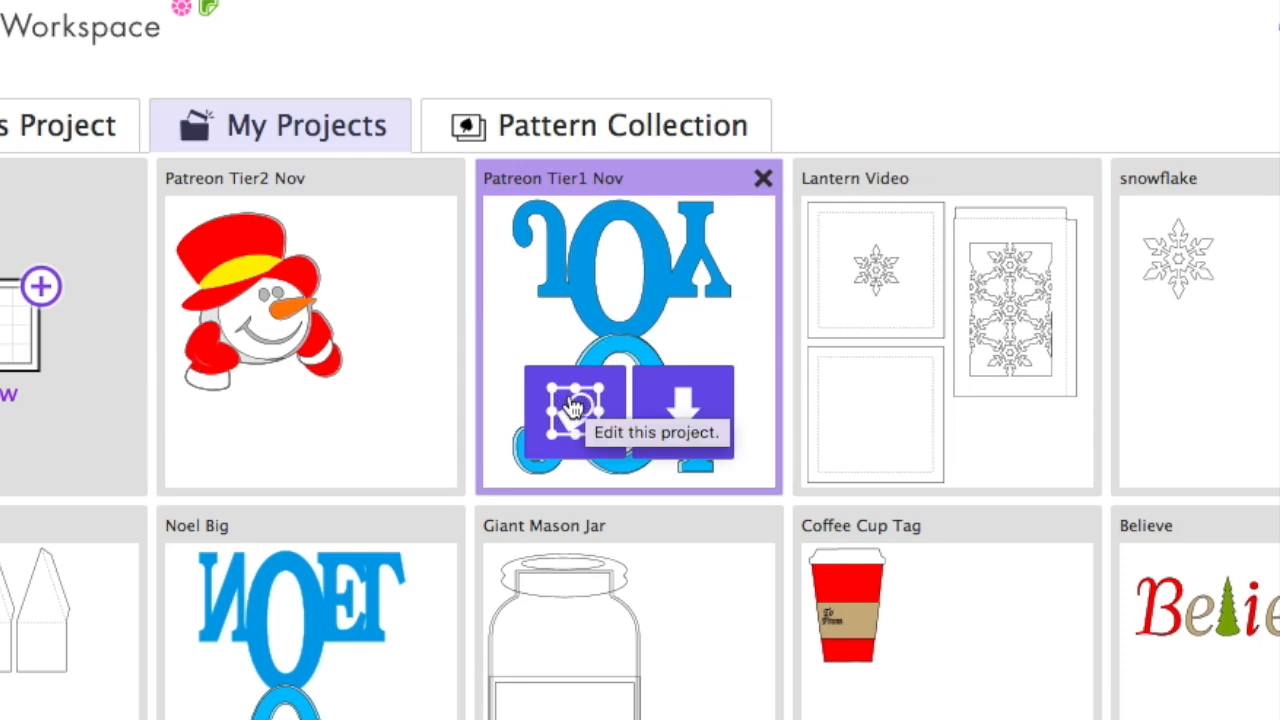
pyautogui.moveTo(685, 410)
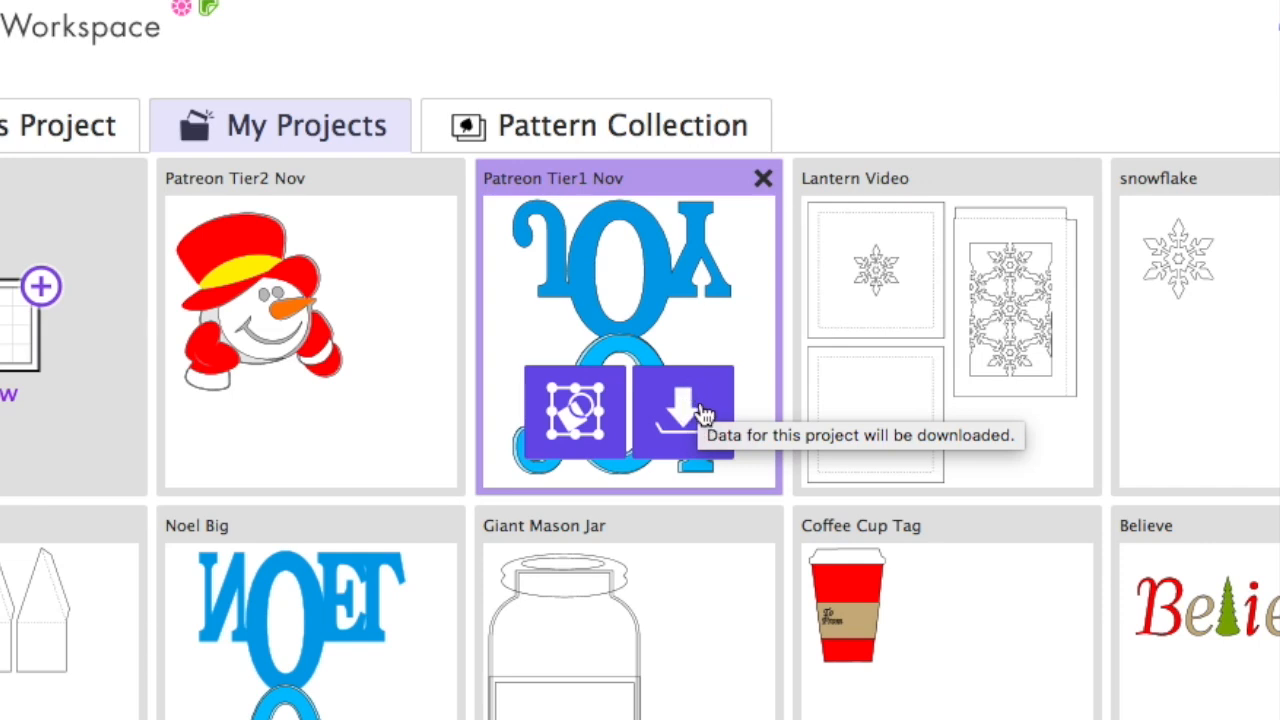
pyautogui.moveTo(765, 182)
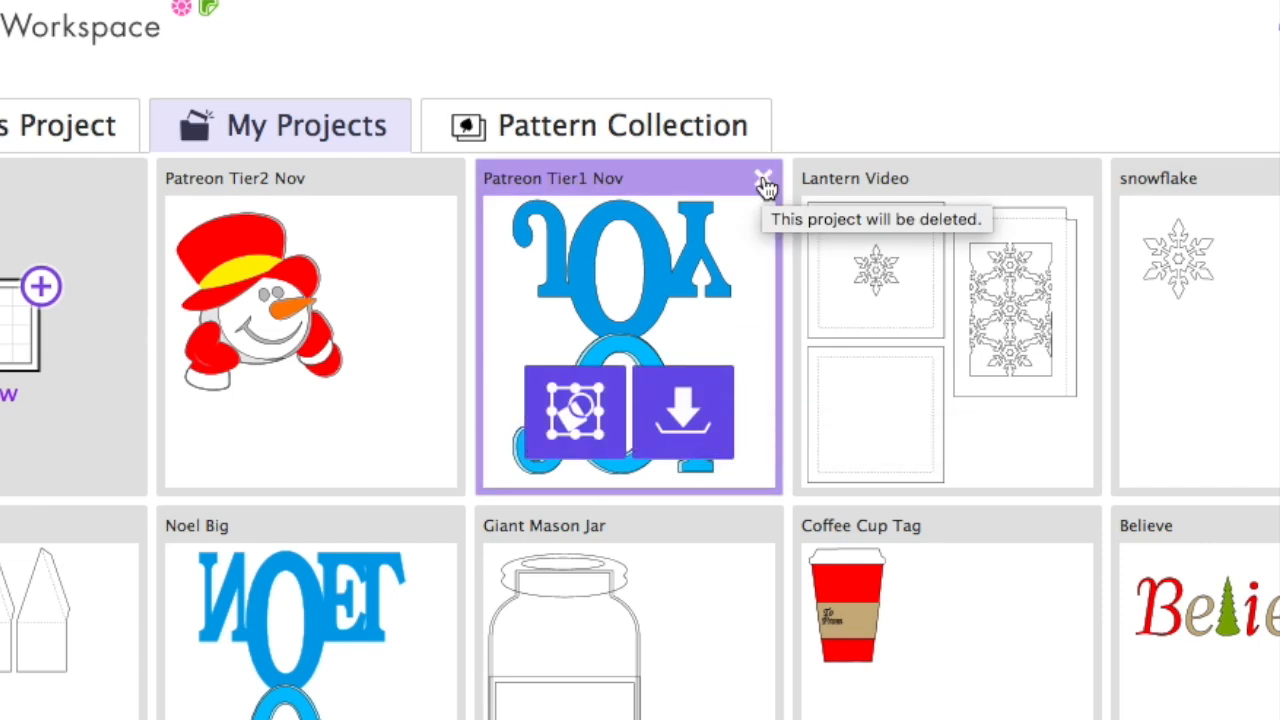
# Step: Delete the Patreon Tier1 Nov project card and confirm the deletion
pyautogui.click(765, 180)
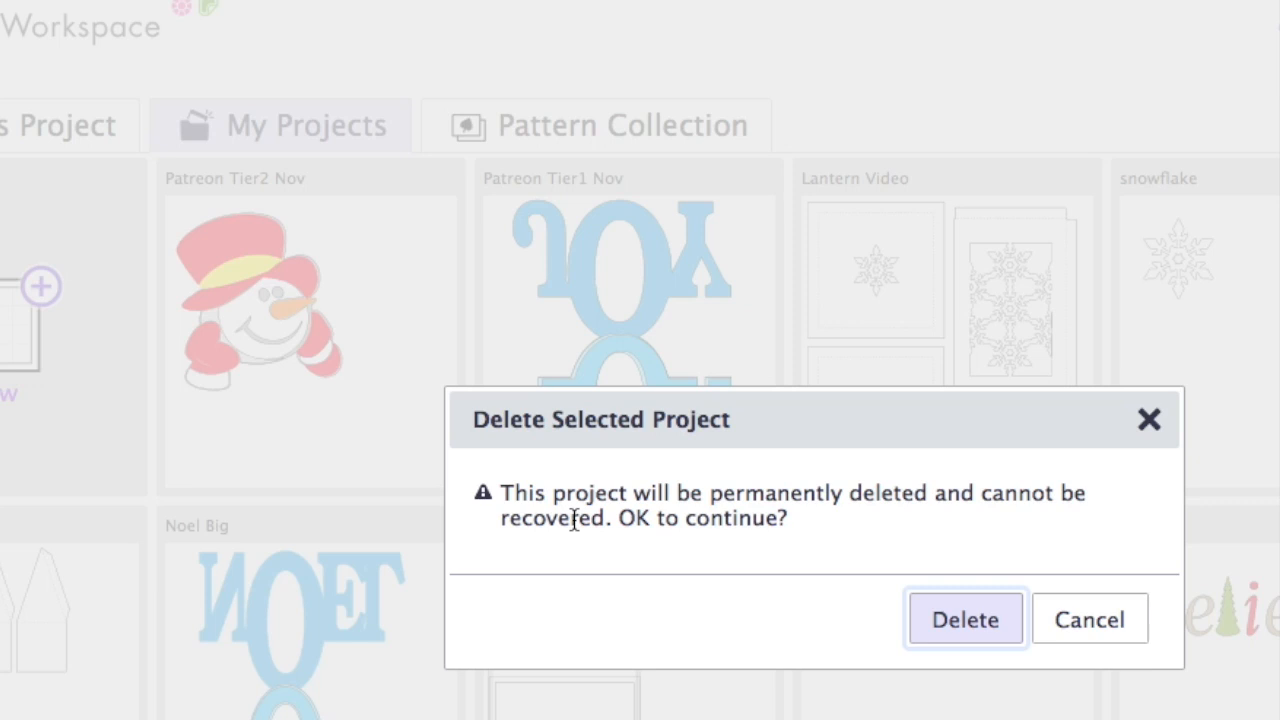
pyautogui.moveTo(755, 550)
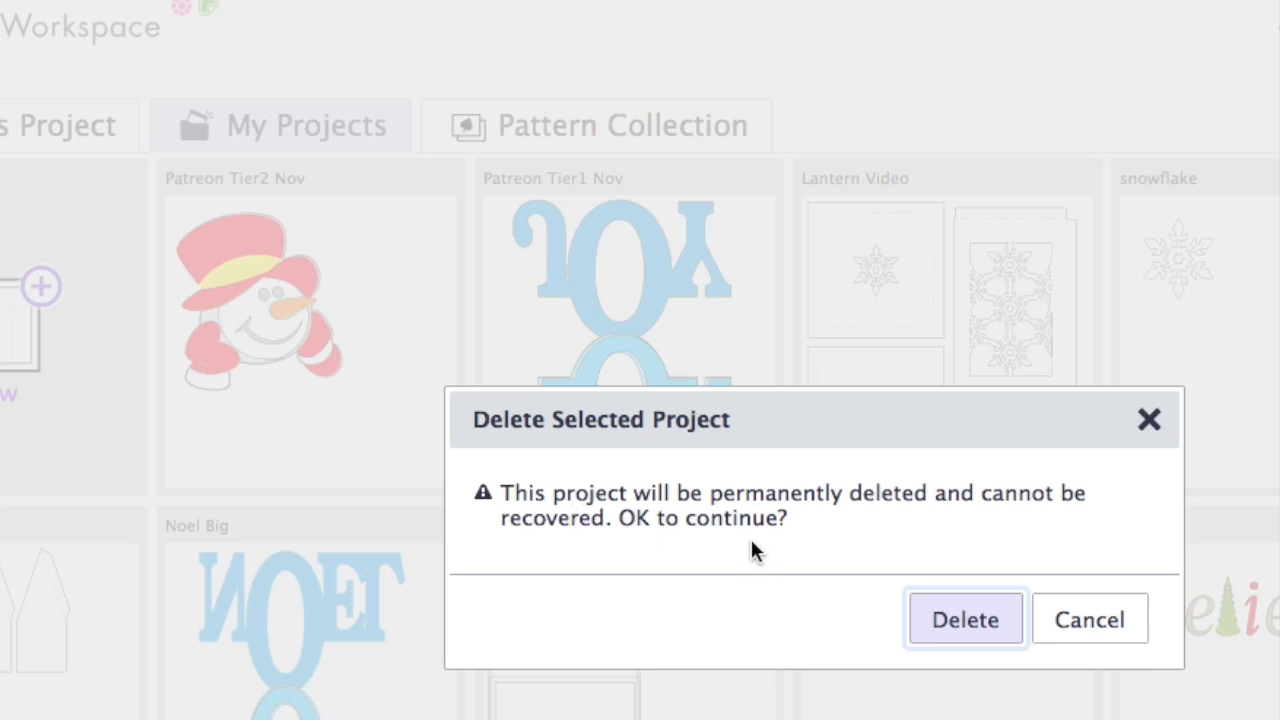
pyautogui.moveTo(738, 530)
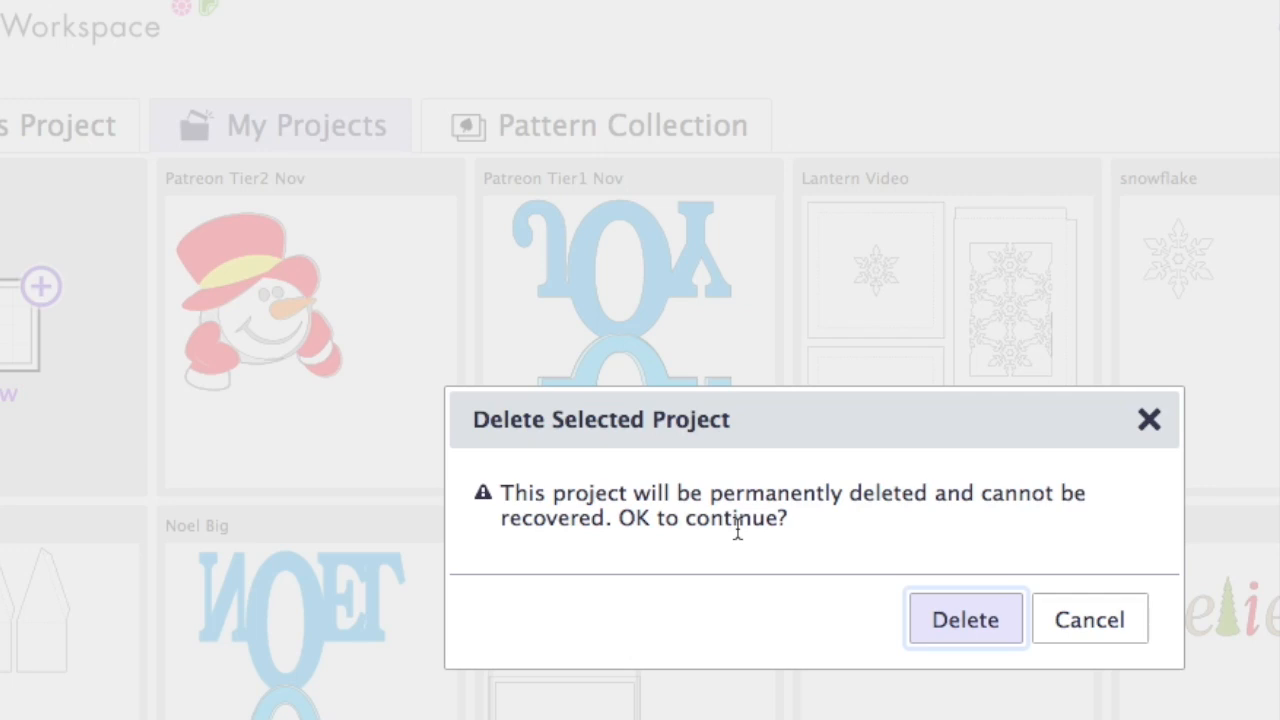
pyautogui.click(964, 619)
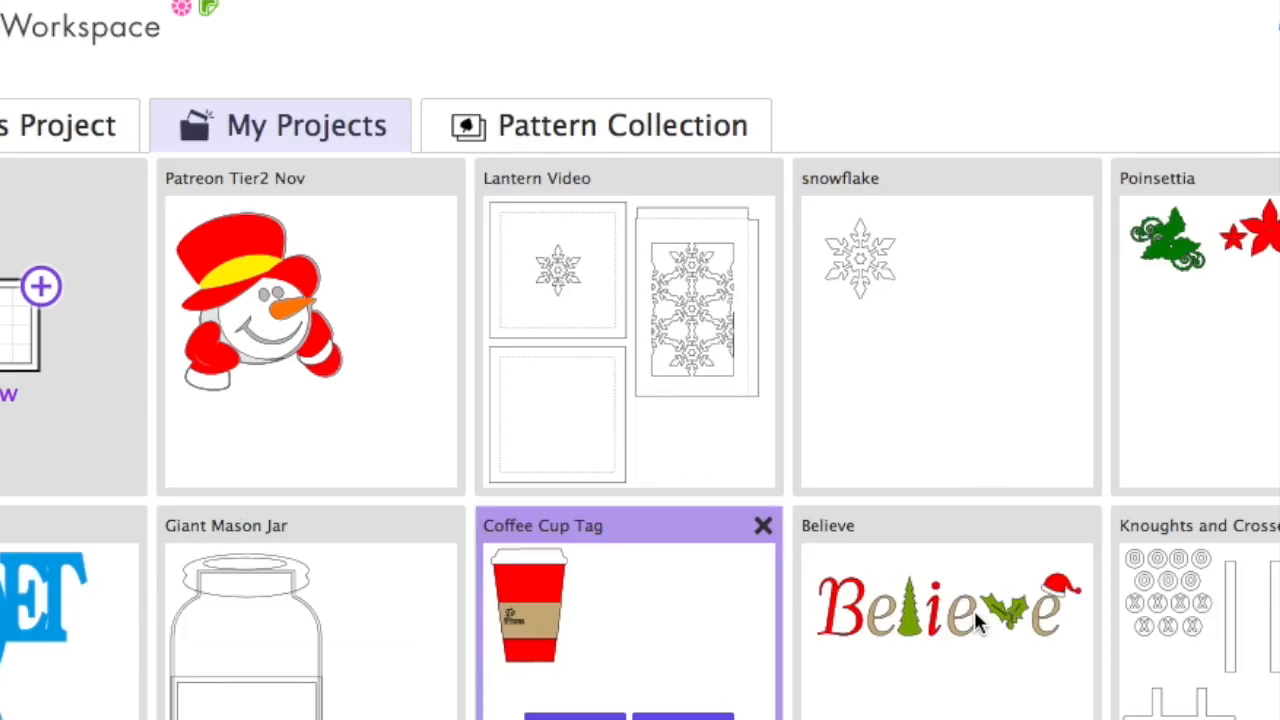
pyautogui.moveTo(935, 250)
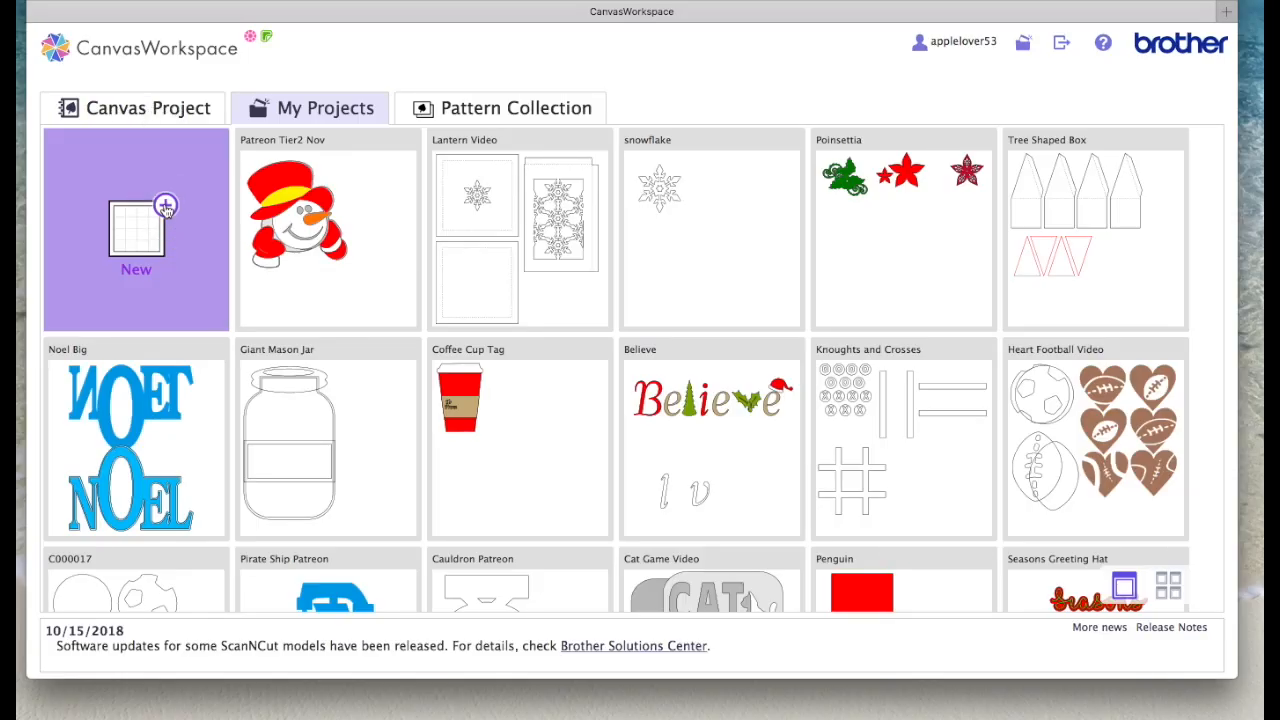
# Step: Create a new project and import Patreon_Tier1_Nov.fcm, placing the JOY letters on the mat
pyautogui.click(135, 230)
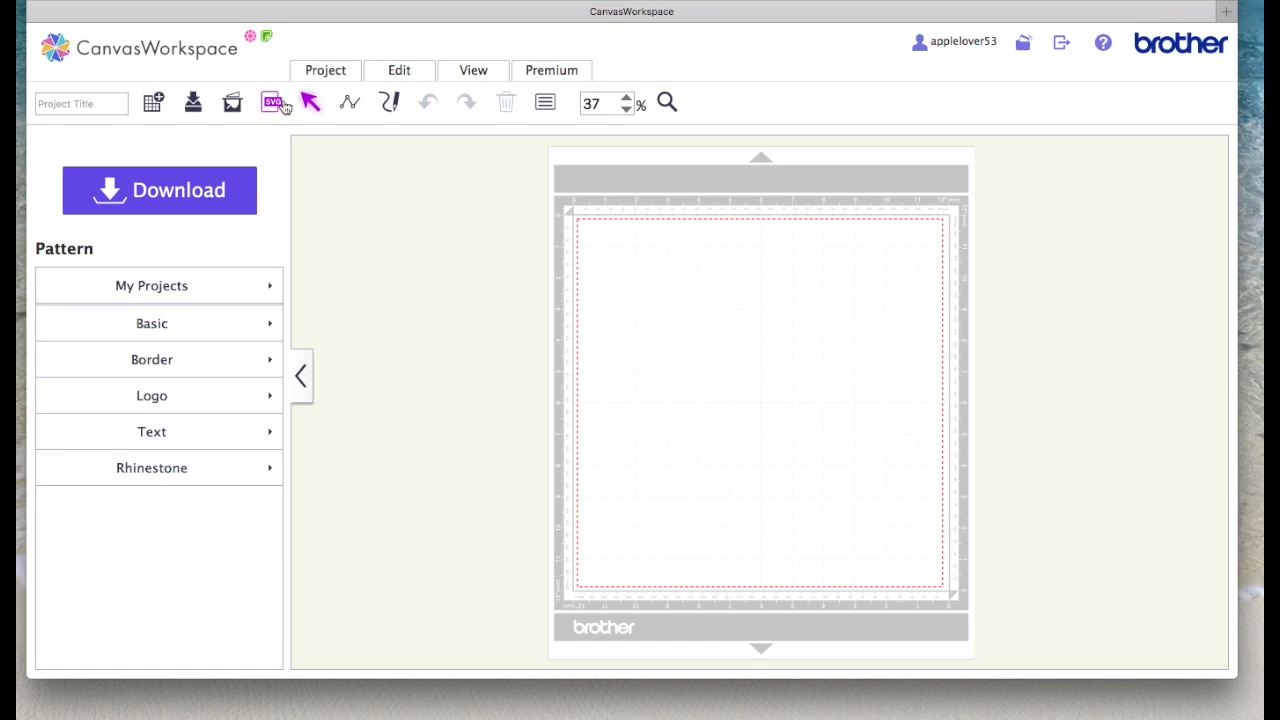
pyautogui.moveTo(272, 102)
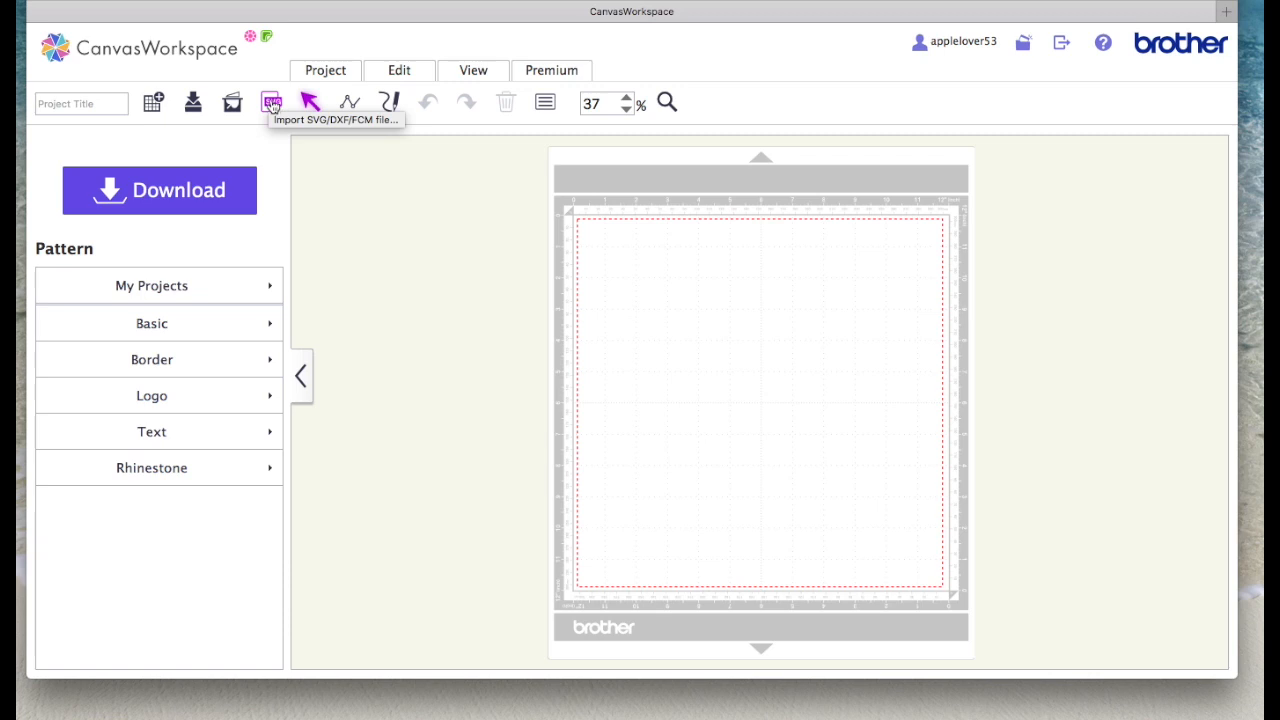
pyautogui.click(271, 102)
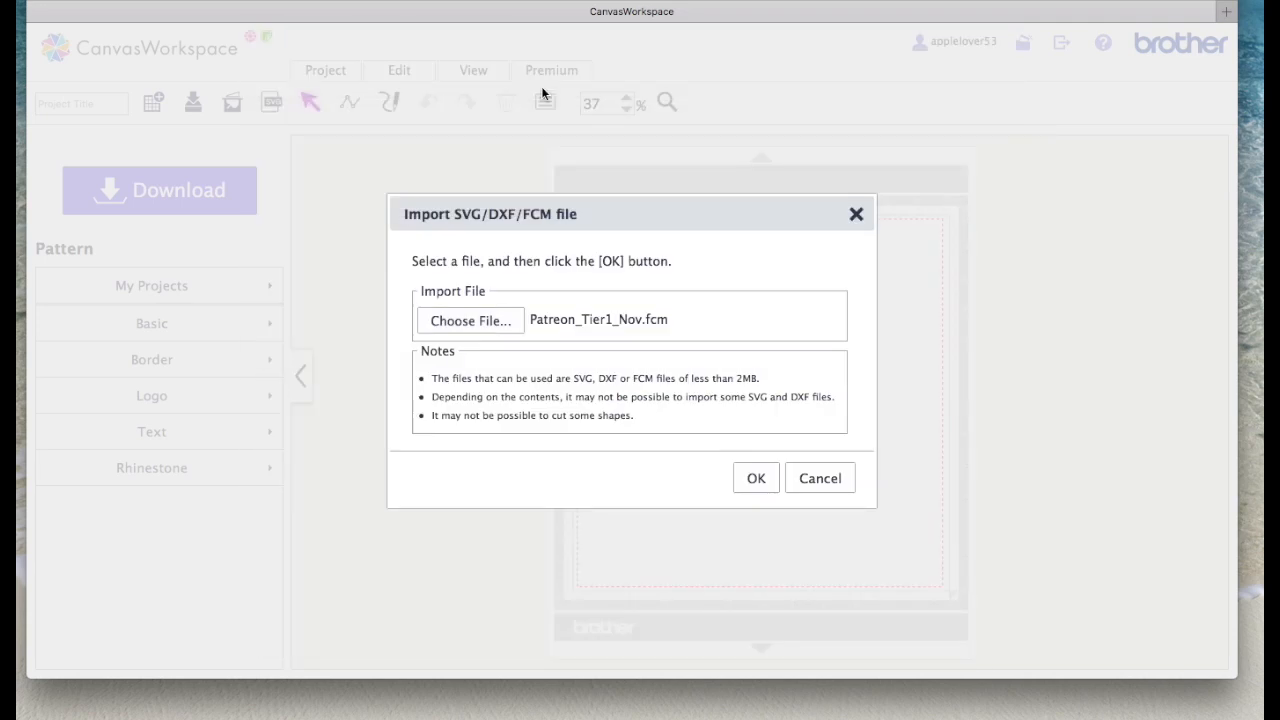
pyautogui.click(756, 477)
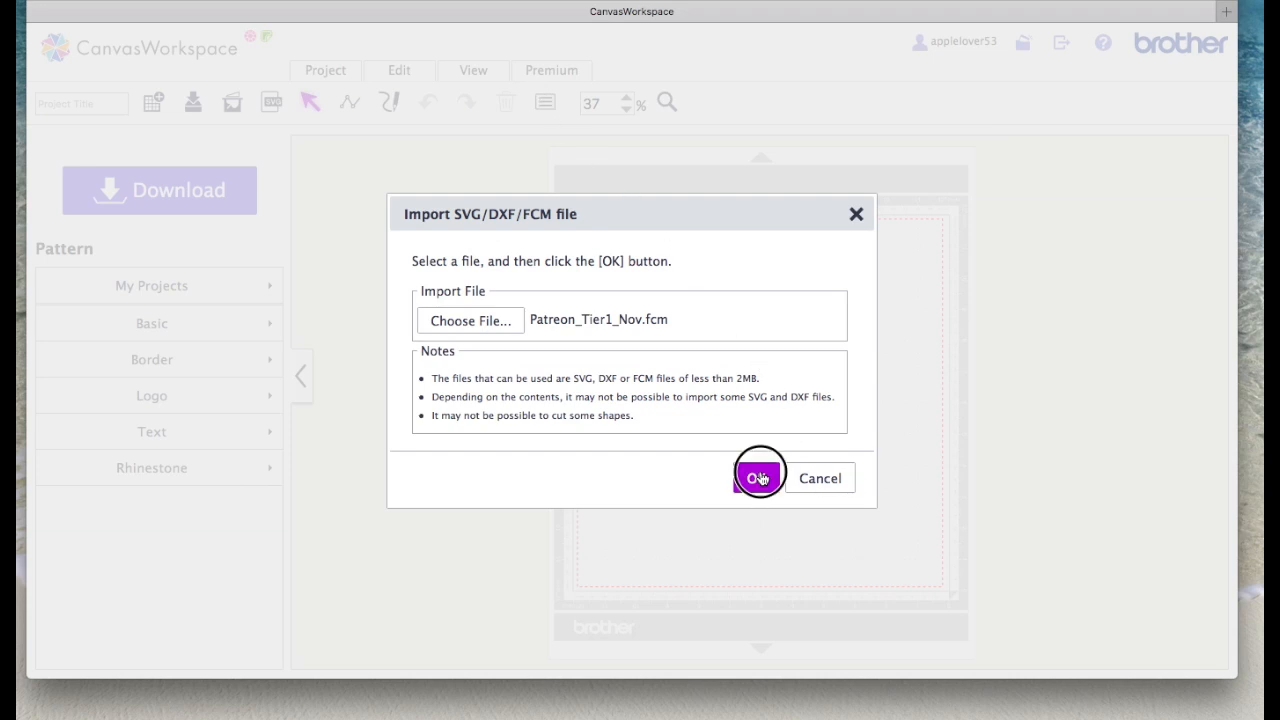
pyautogui.click(758, 477)
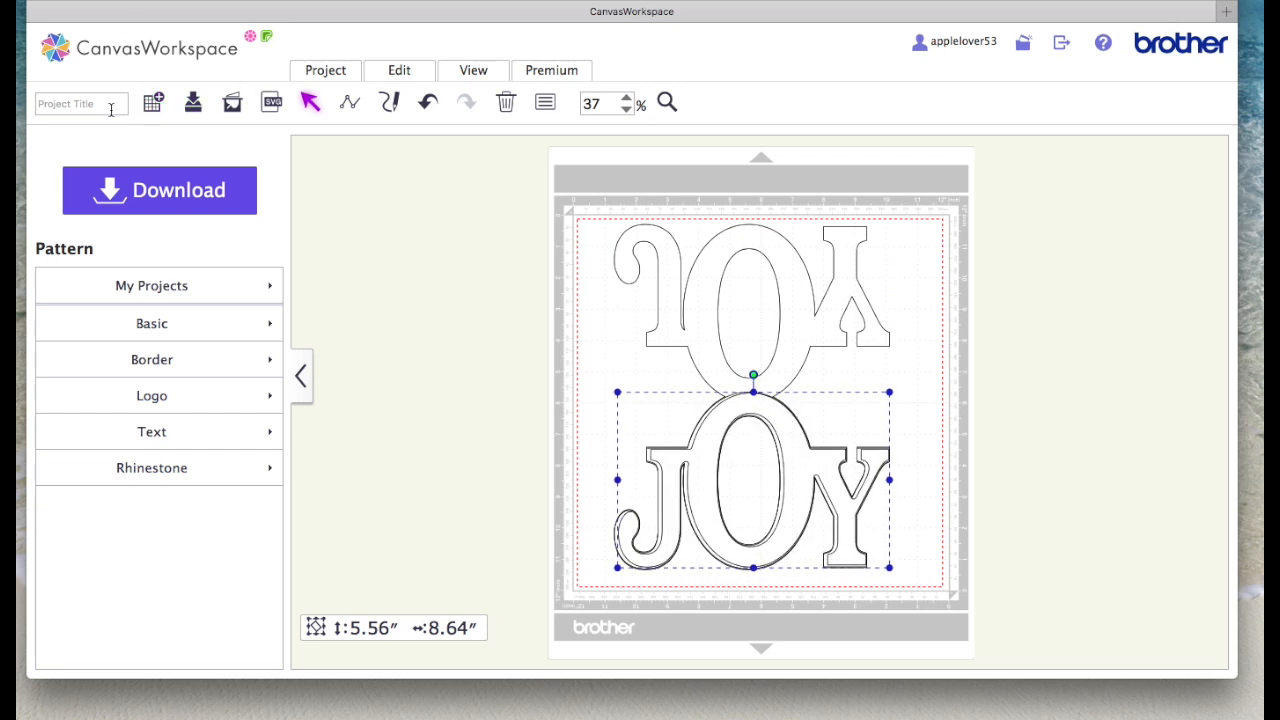
pyautogui.moveTo(730, 321)
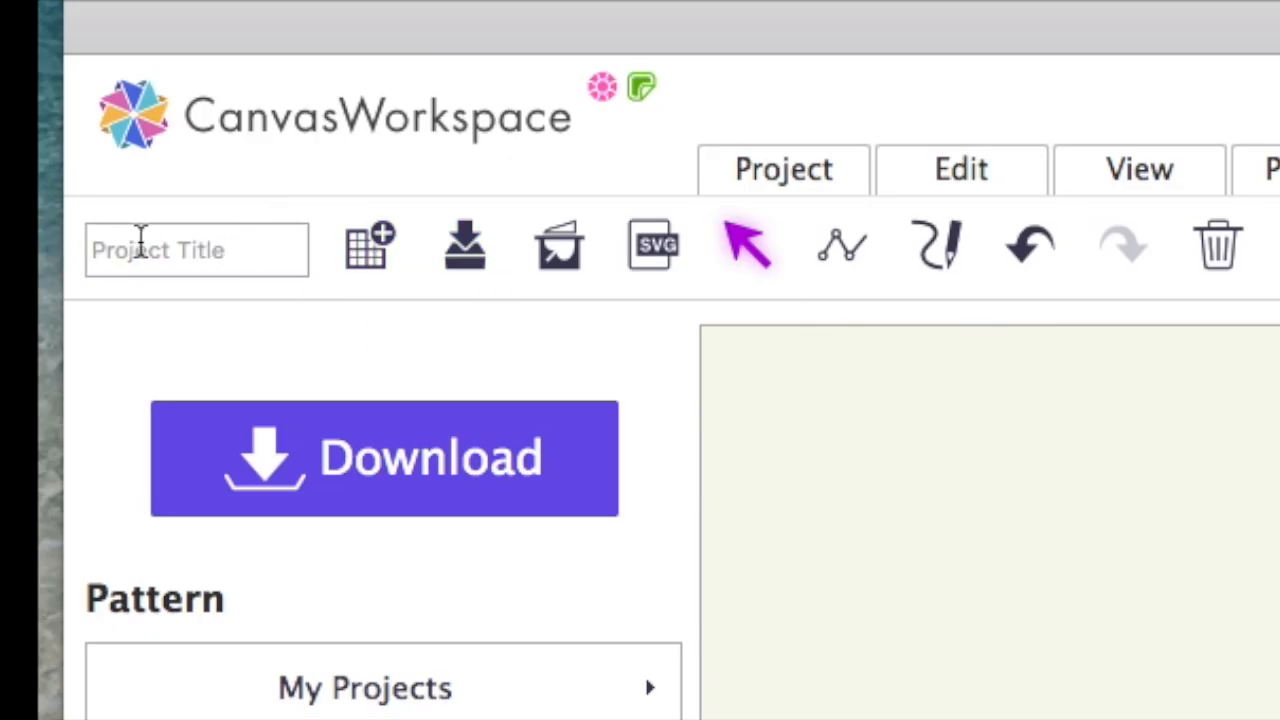
# Step: Title the project 'Patreon Tier 1 Nov', save it, and dismiss the confirmation
pyautogui.click(196, 249)
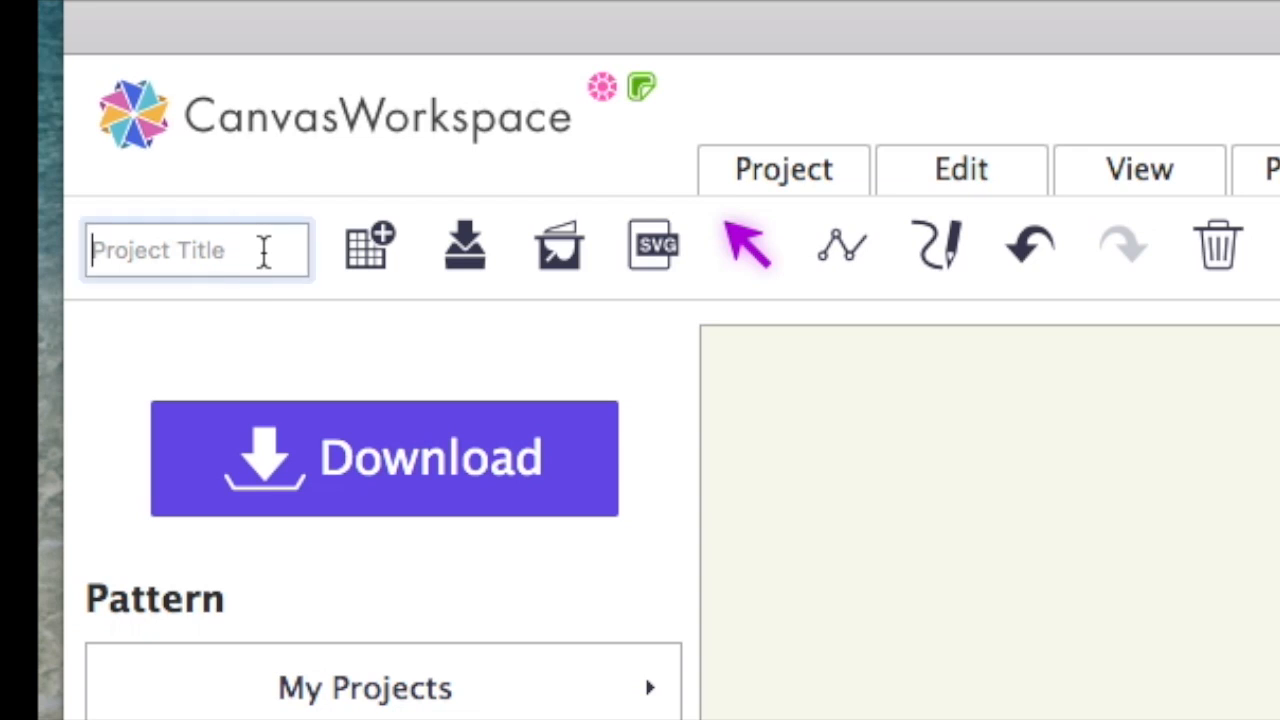
pyautogui.write('Patreon Tier')
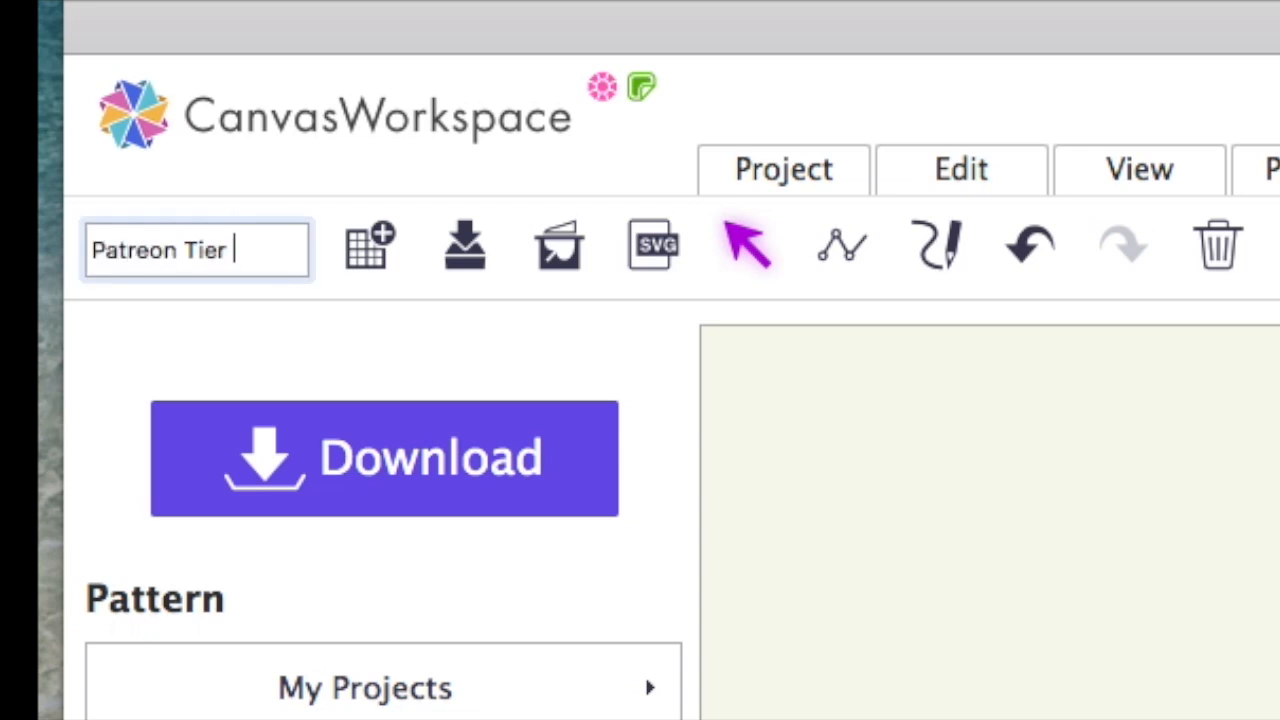
pyautogui.write('1 Nov')
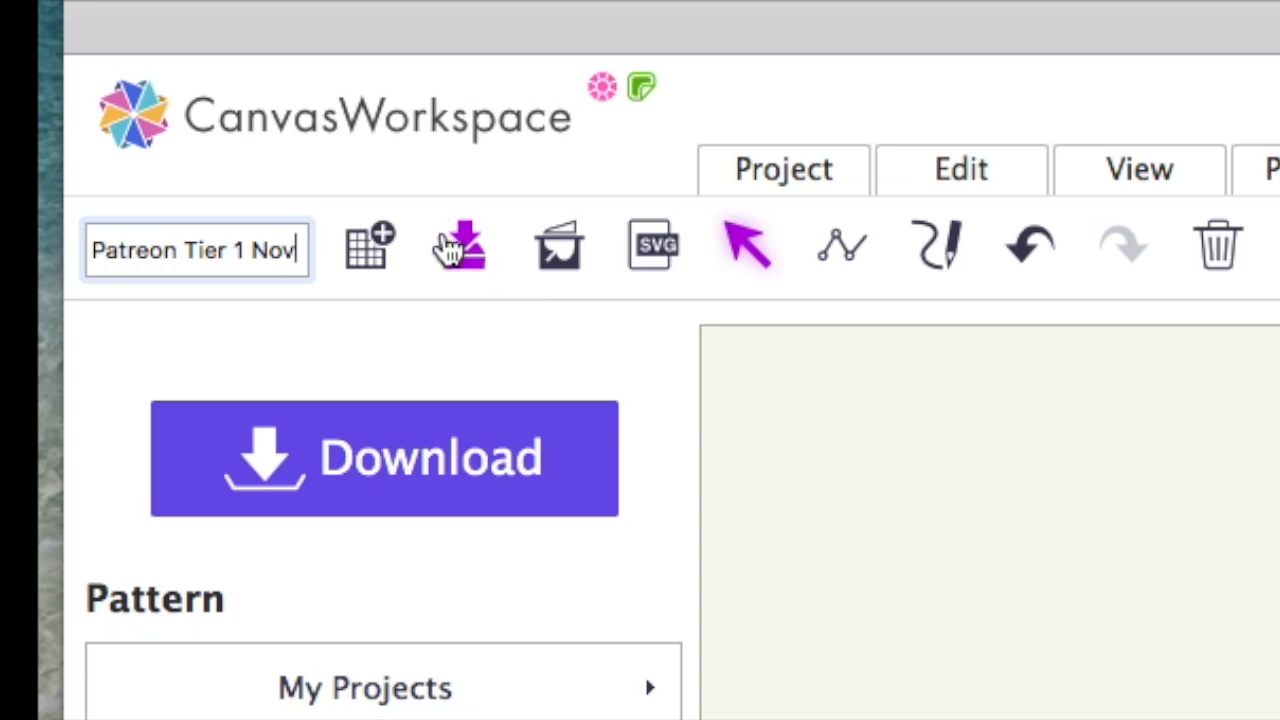
pyautogui.moveTo(462, 248)
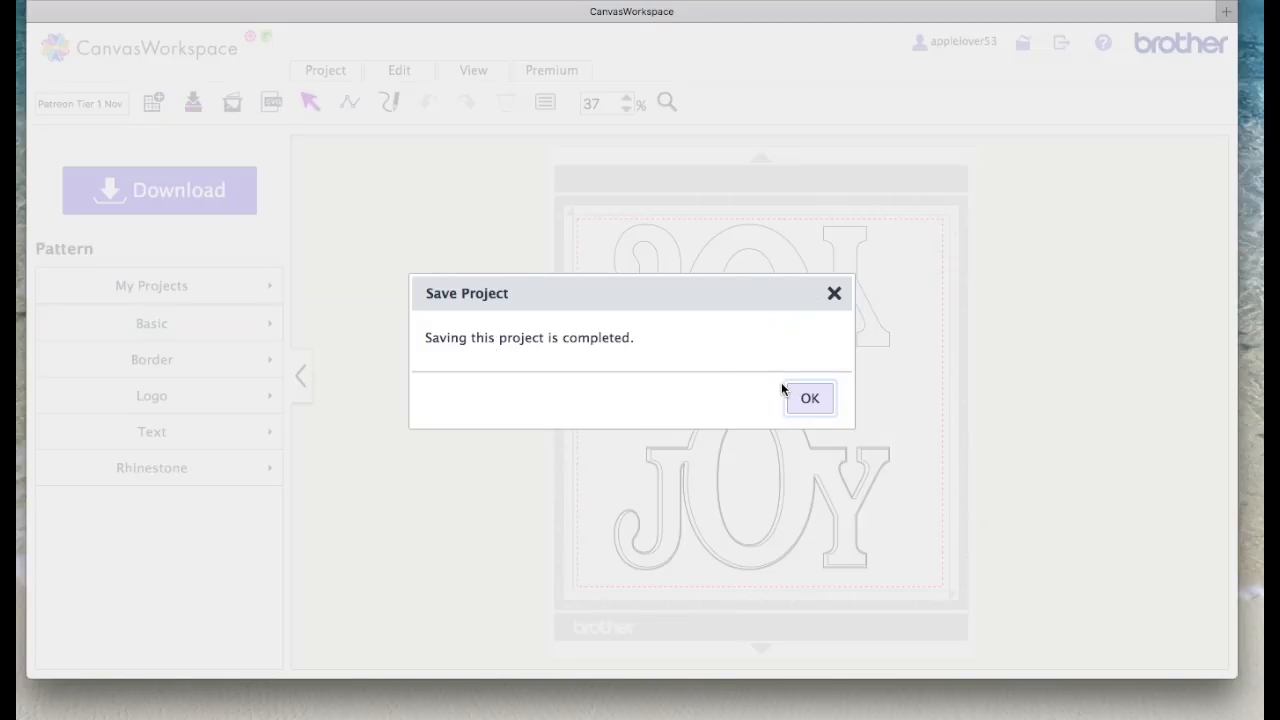
pyautogui.click(809, 398)
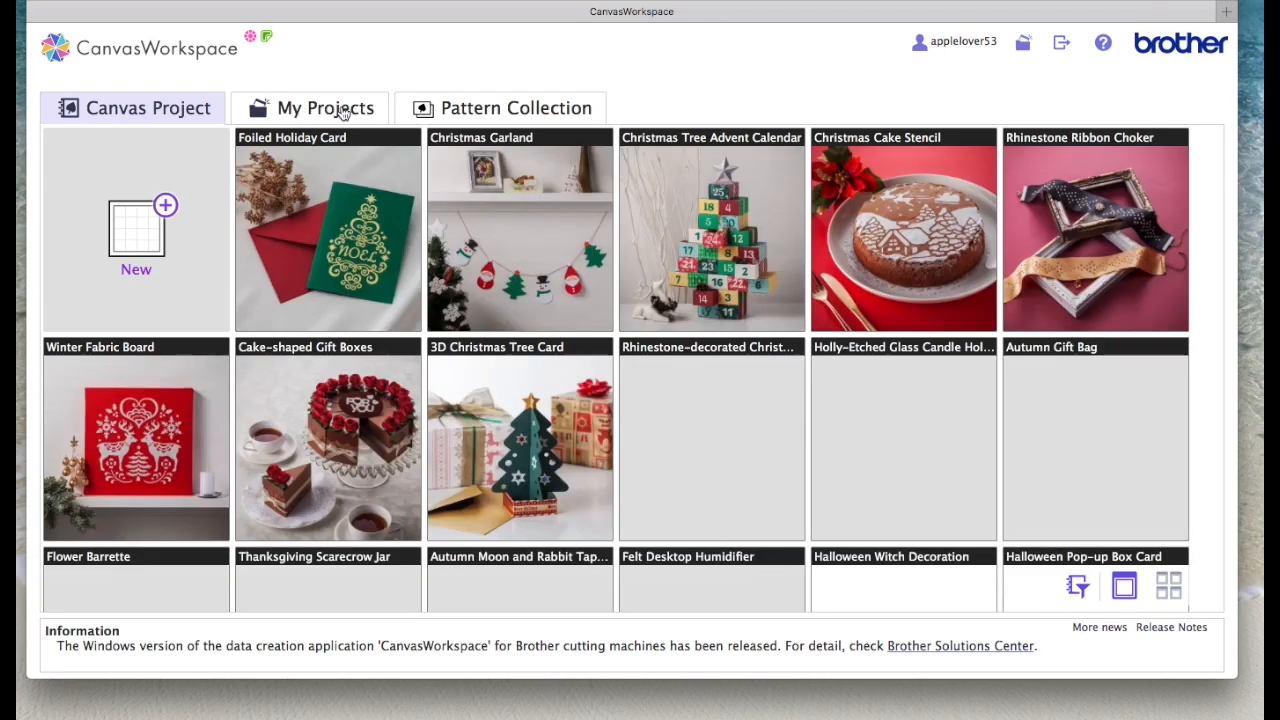
# Step: Show My Projects and scroll down to the Patreon diamond lattice project
pyautogui.click(324, 107)
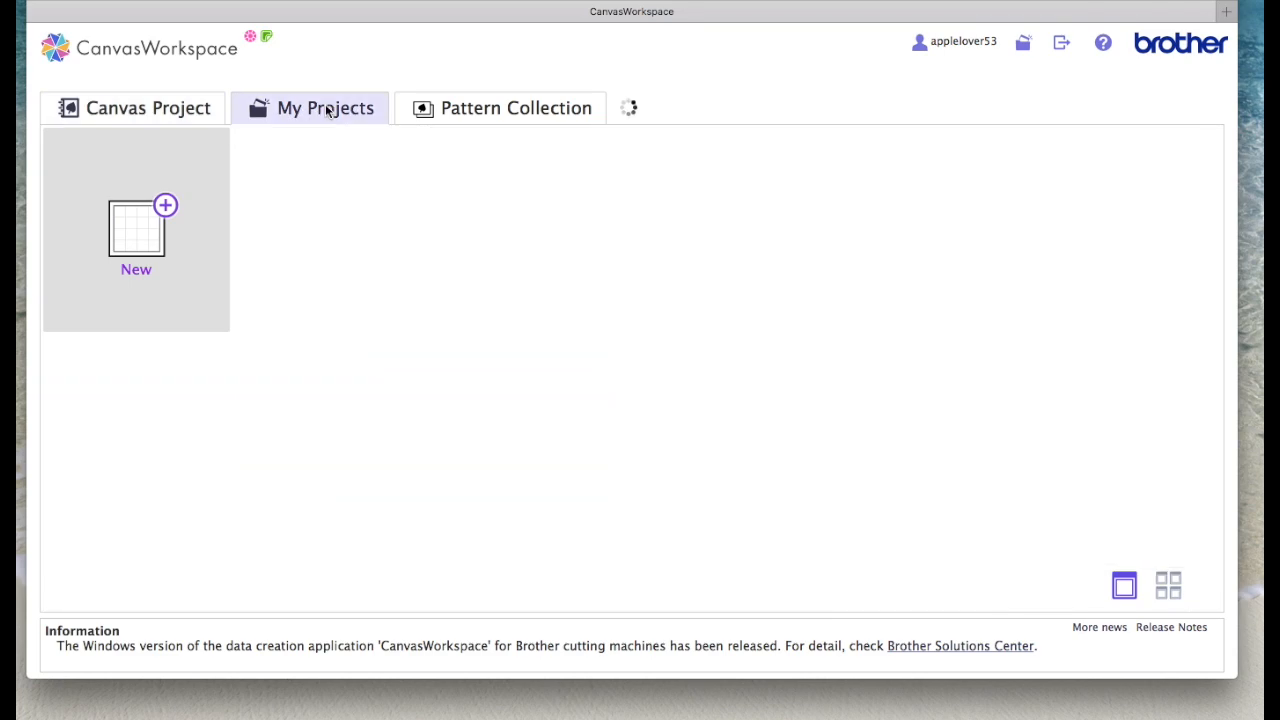
pyautogui.click(324, 107)
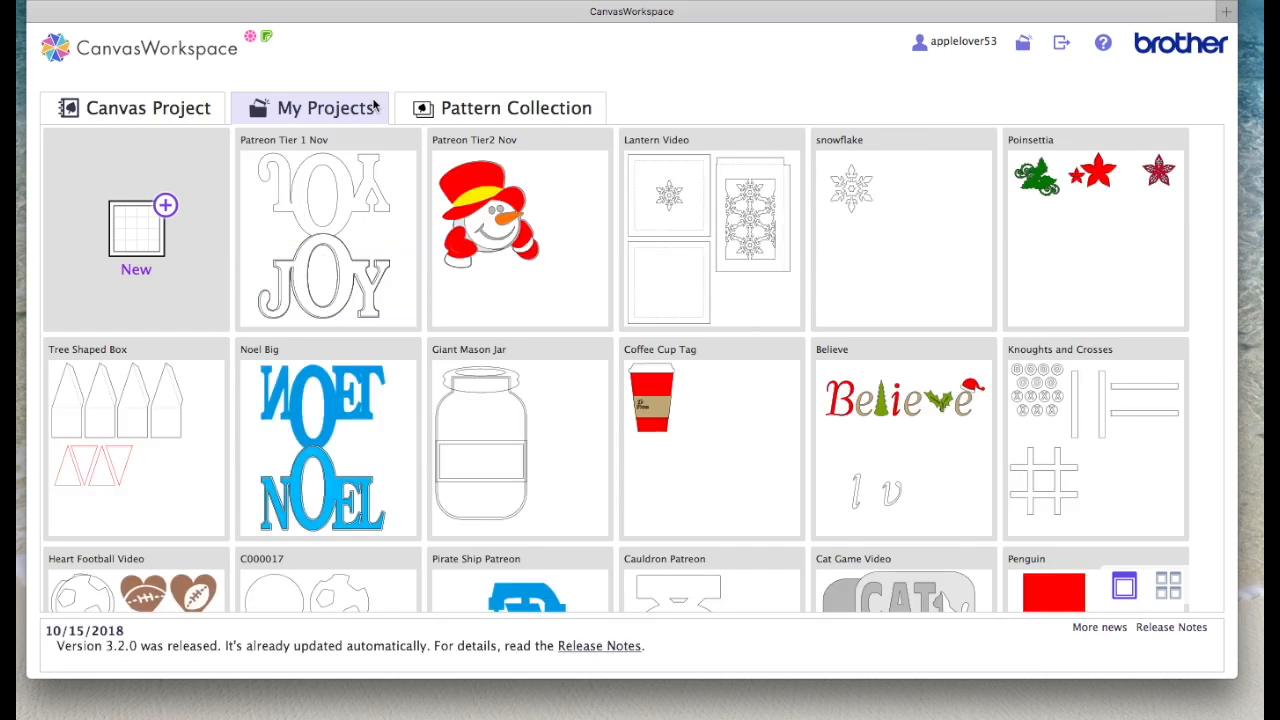
pyautogui.scroll(-3)
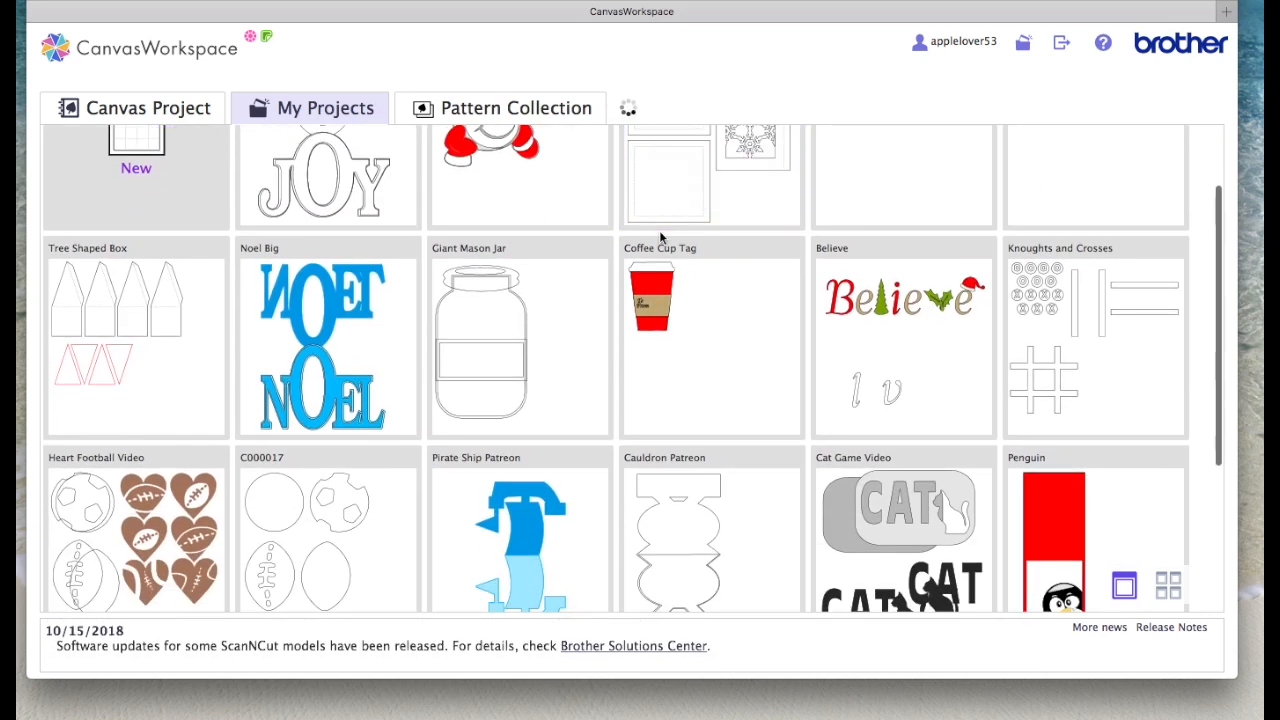
pyautogui.scroll(-3)
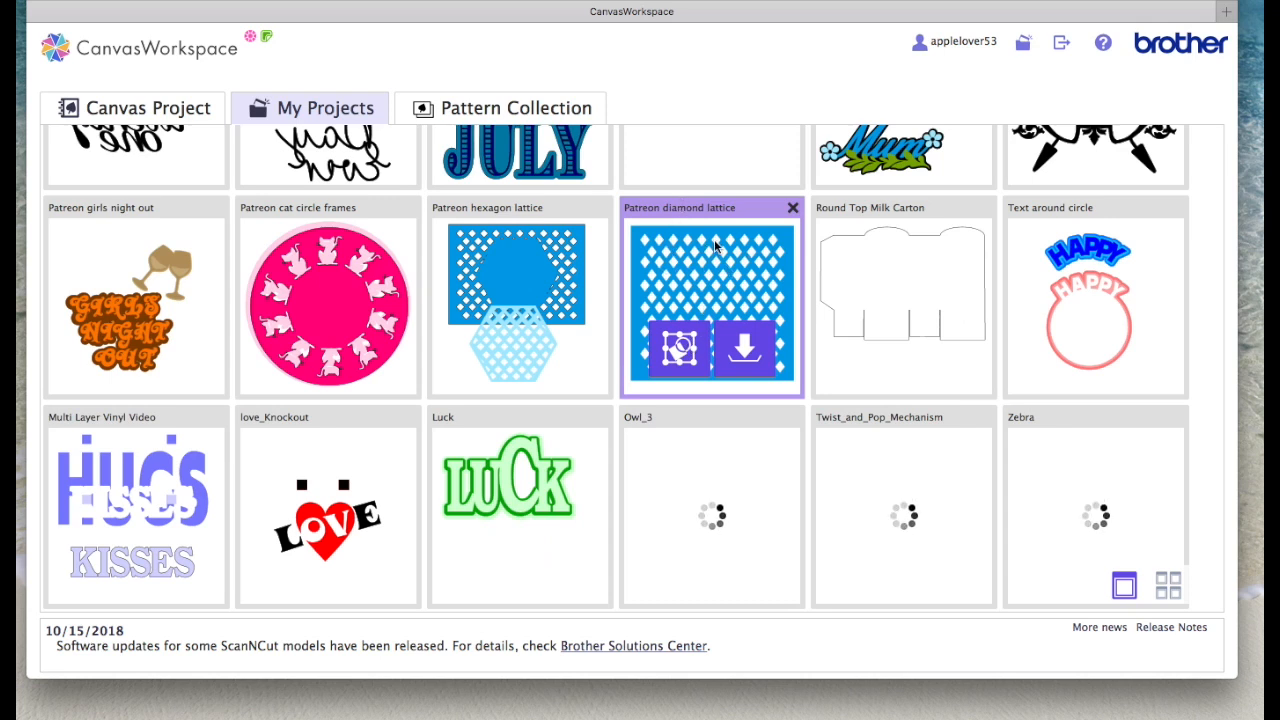
pyautogui.moveTo(678, 349)
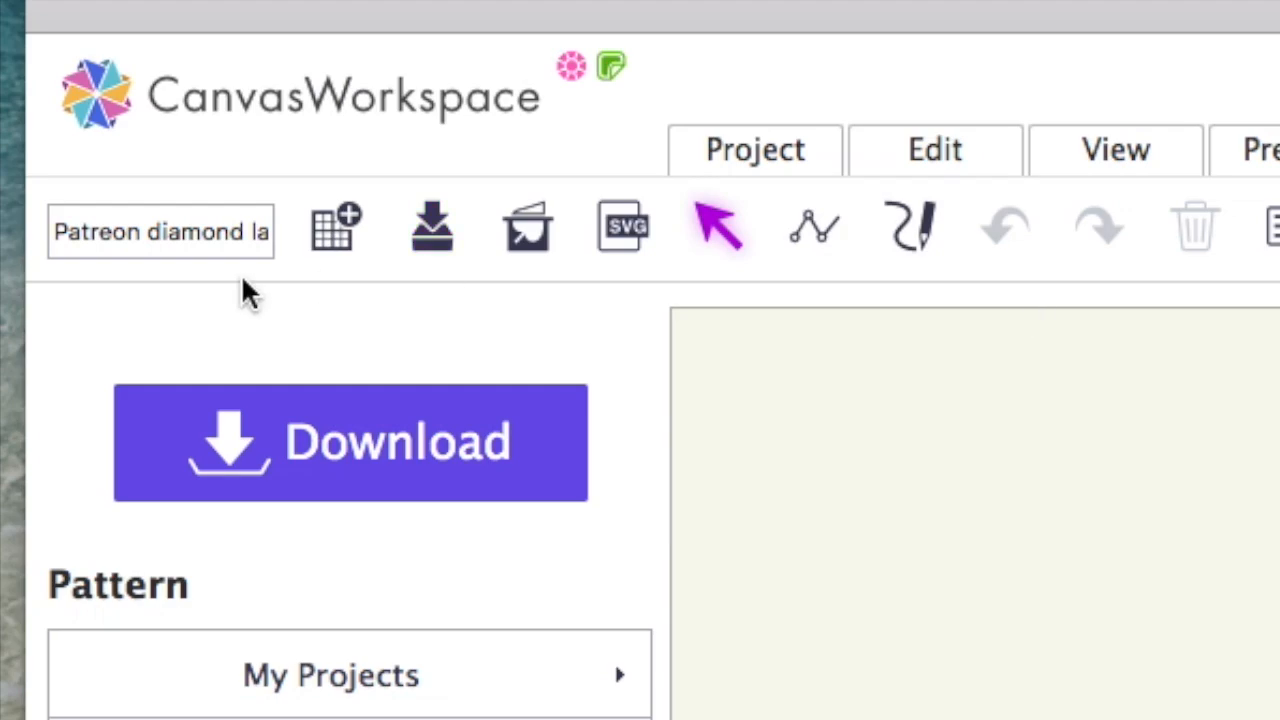
pyautogui.moveTo(20, 235)
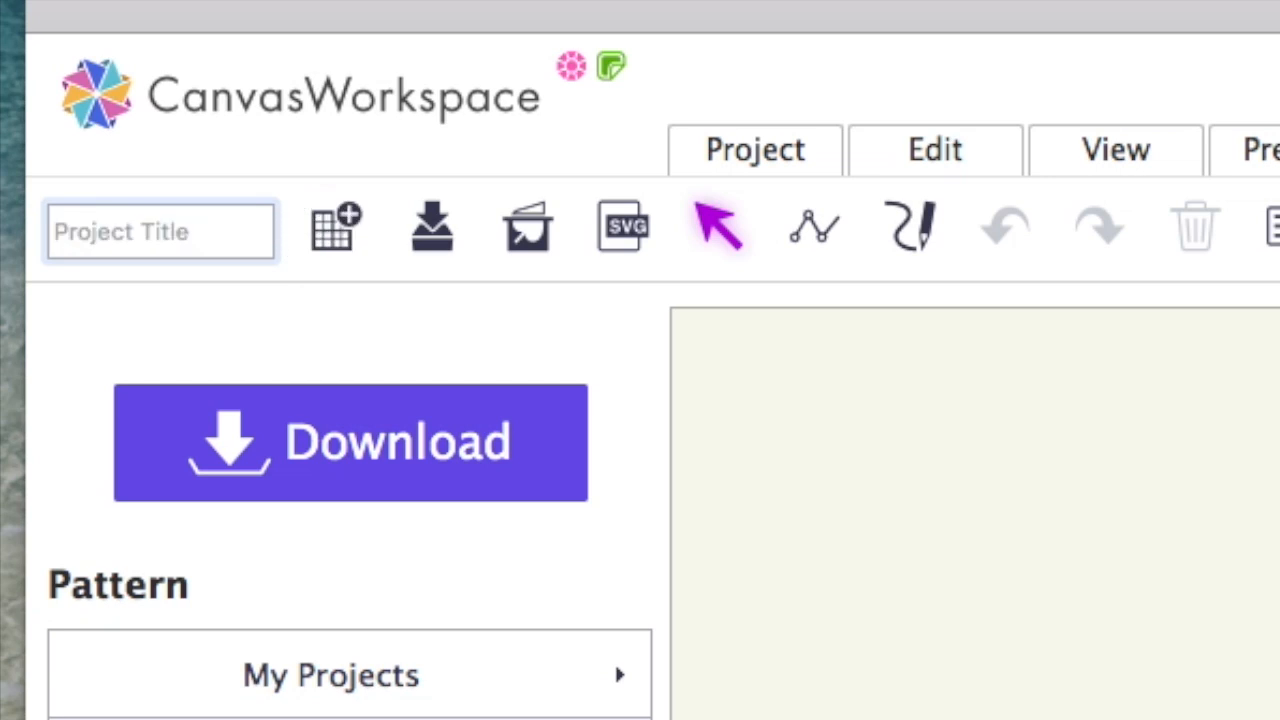
# Step: Type the new title 'Patreon Tier1and2 April' into the project title field
pyautogui.write('Pat')
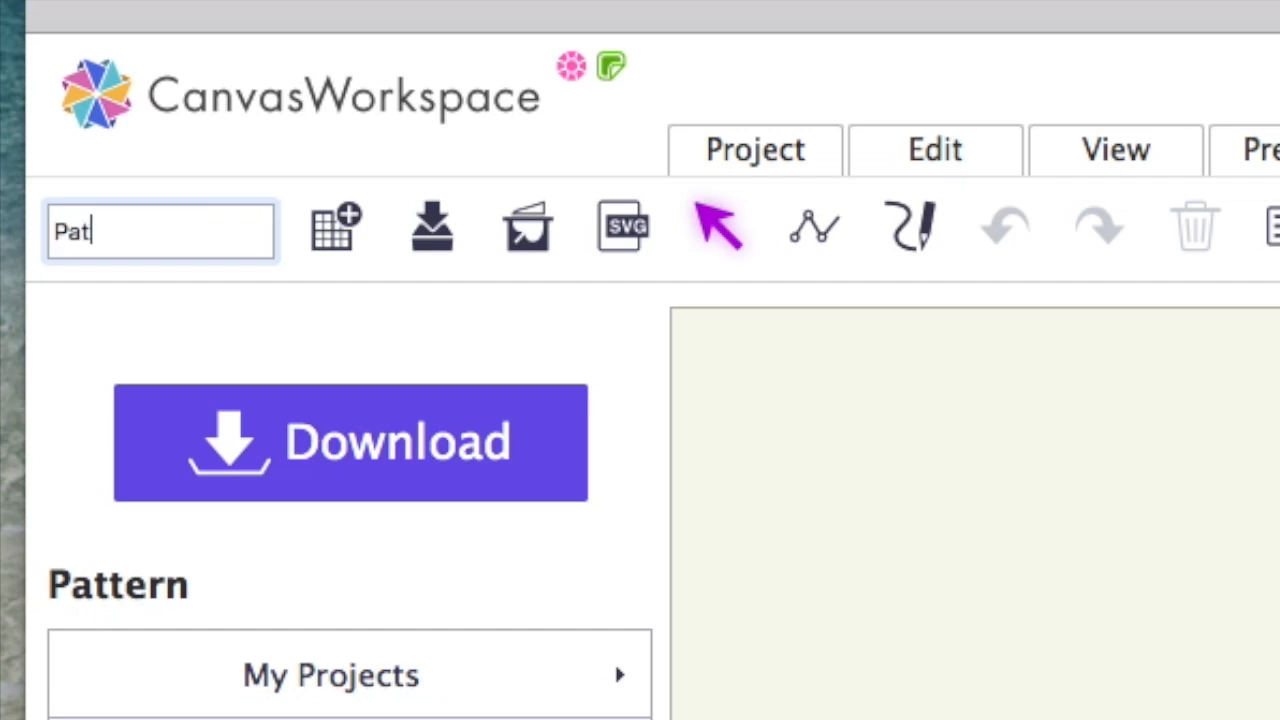
pyautogui.write('reon Tier')
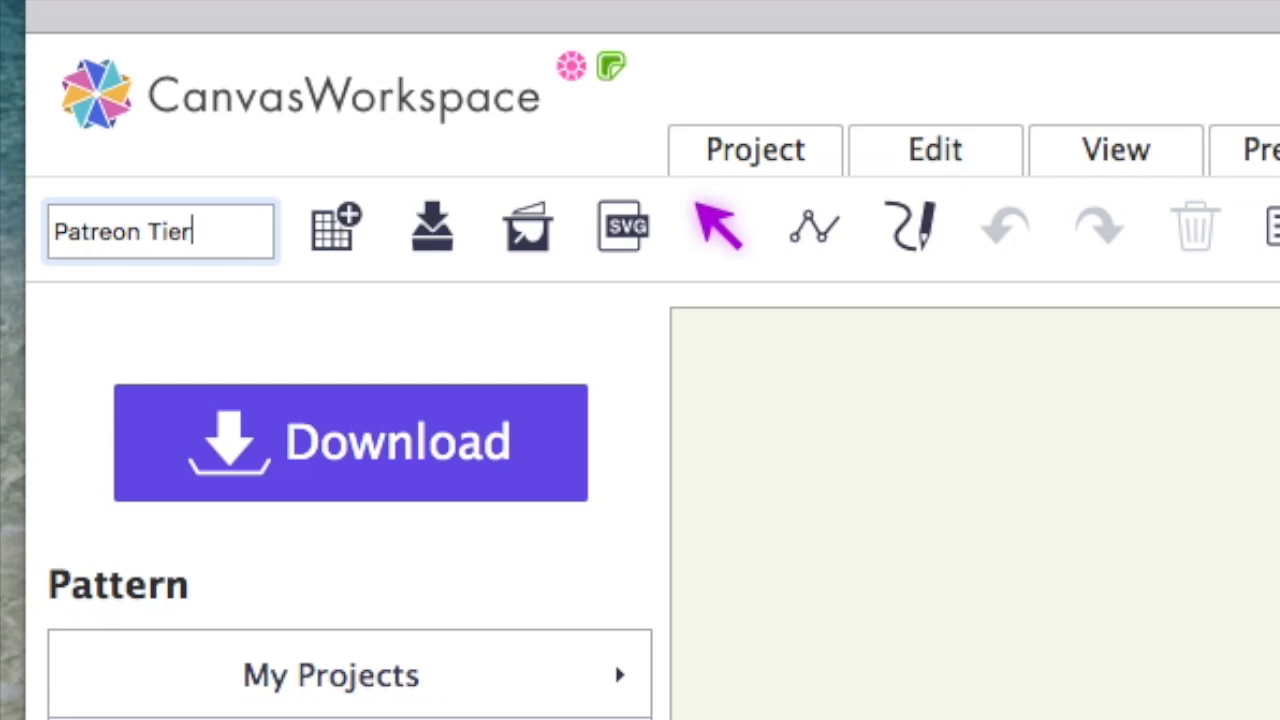
pyautogui.write('1and')
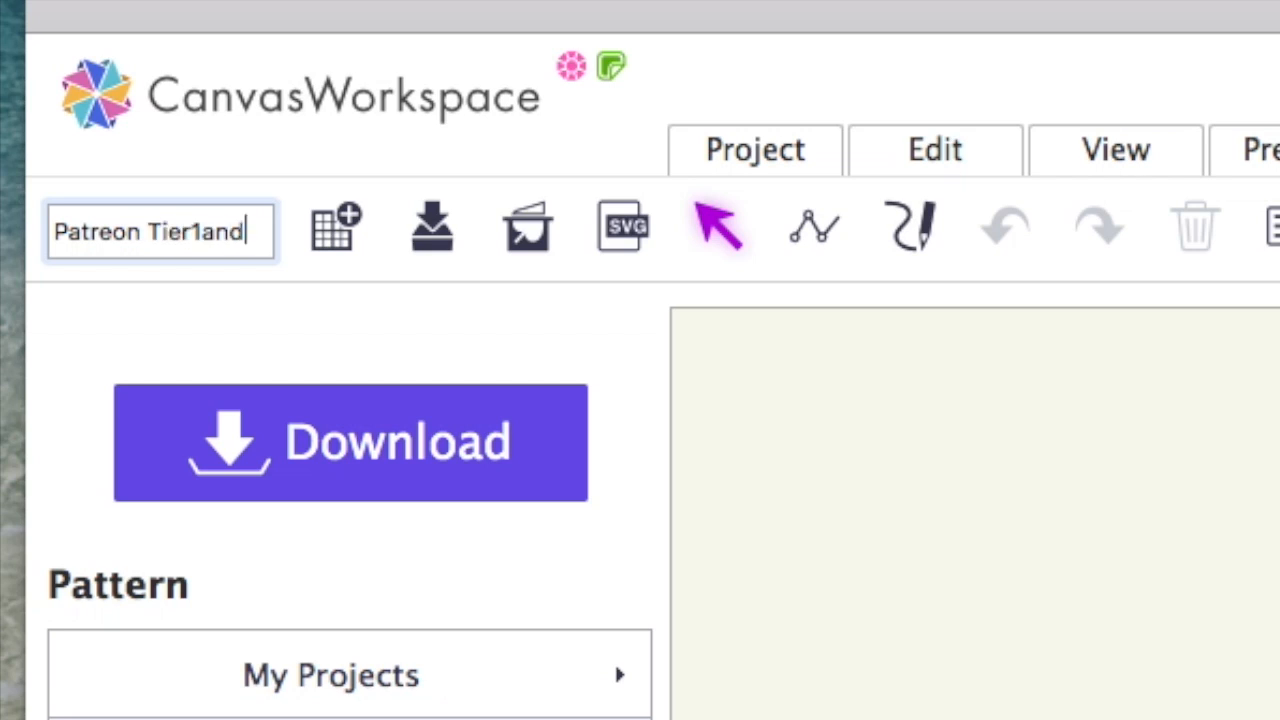
pyautogui.write('2 Apri')
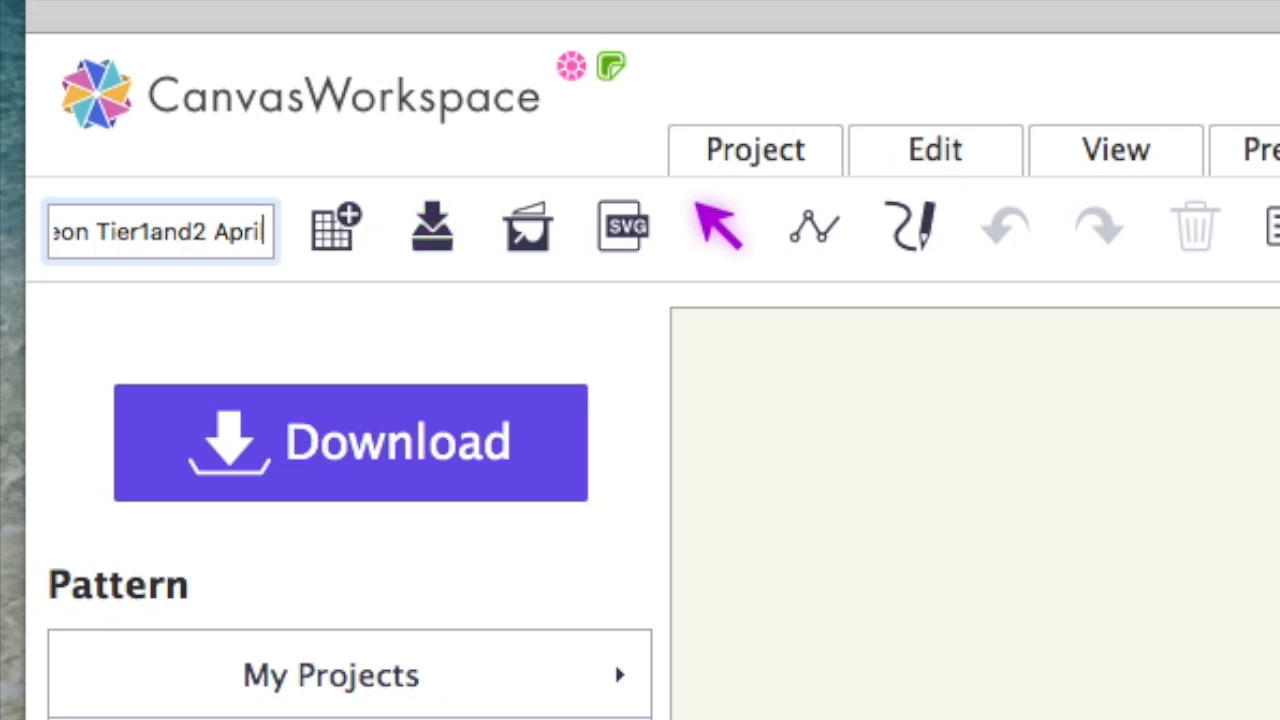
pyautogui.moveTo(432, 228)
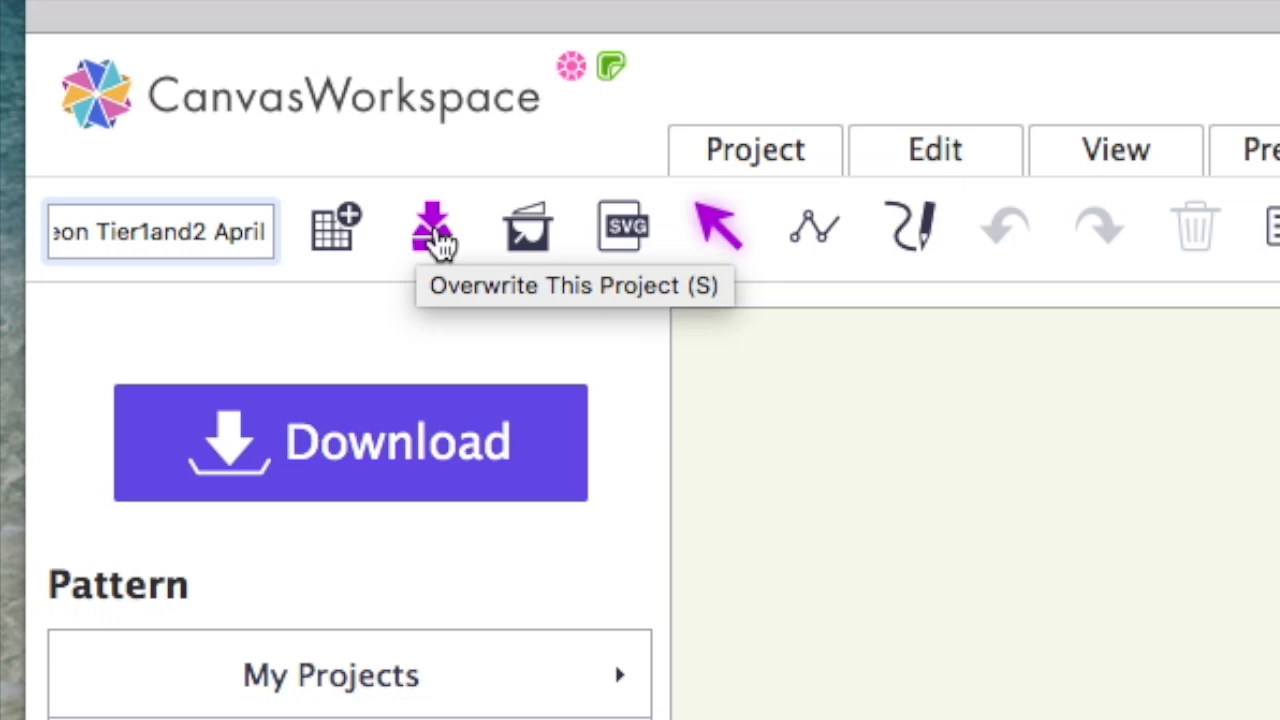
# Step: Save the diamond lattice project, overwriting the original, and dismiss the confirmation
pyautogui.click(430, 225)
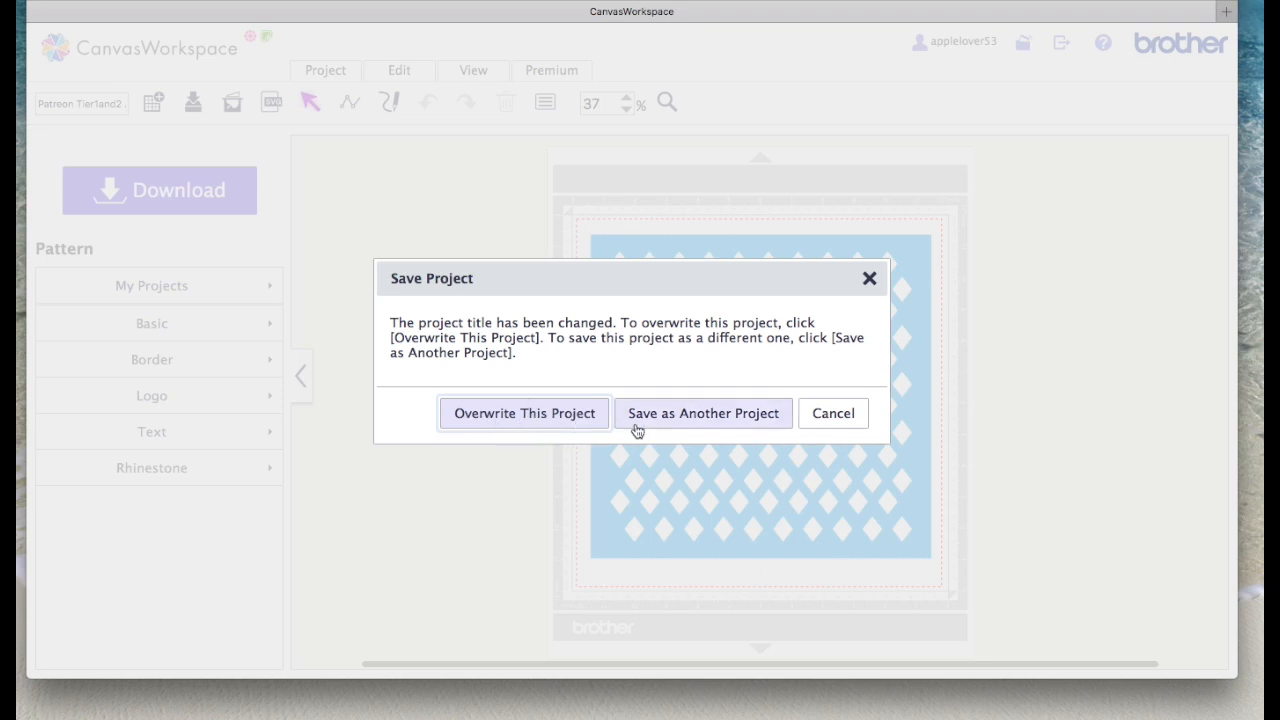
pyautogui.moveTo(737, 423)
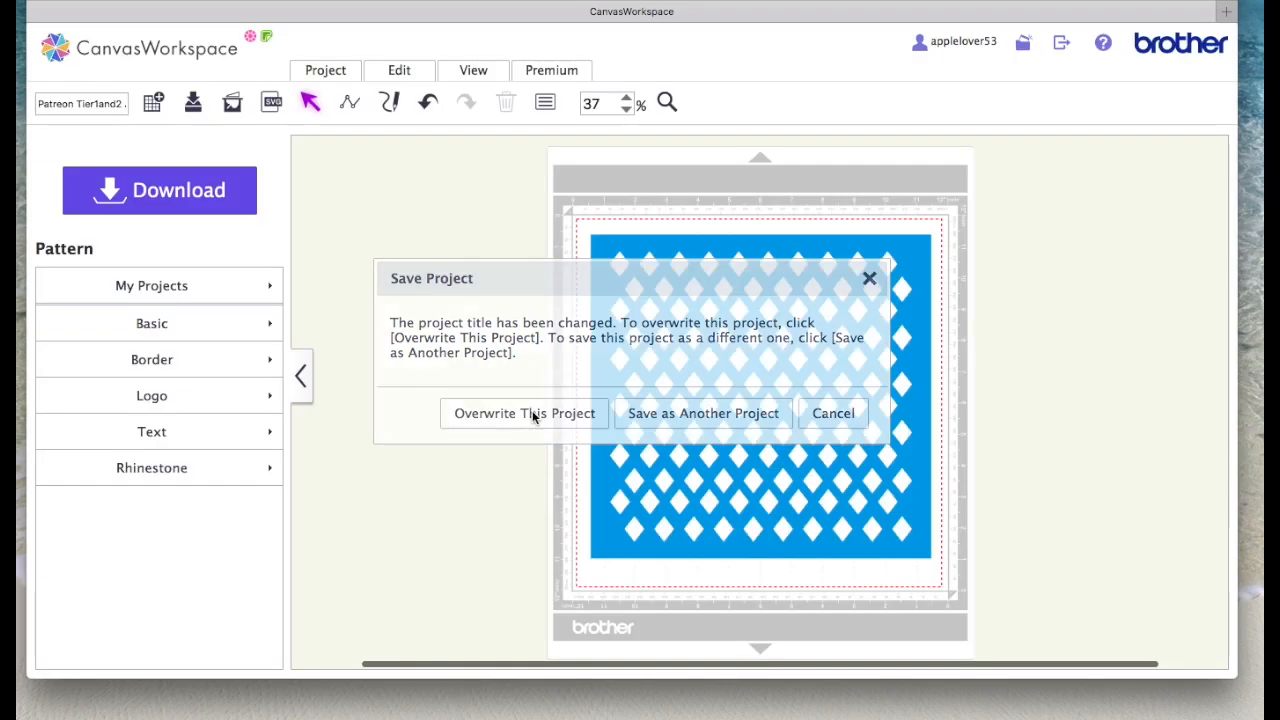
pyautogui.click(524, 413)
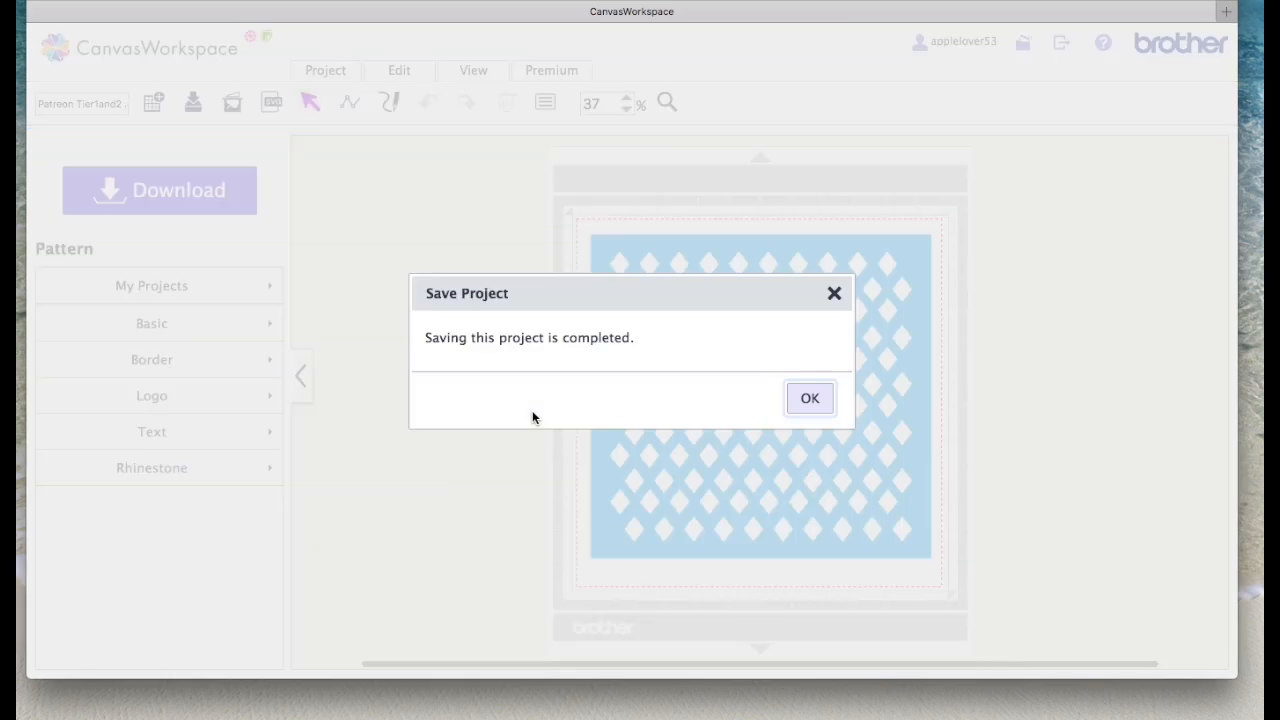
pyautogui.click(809, 398)
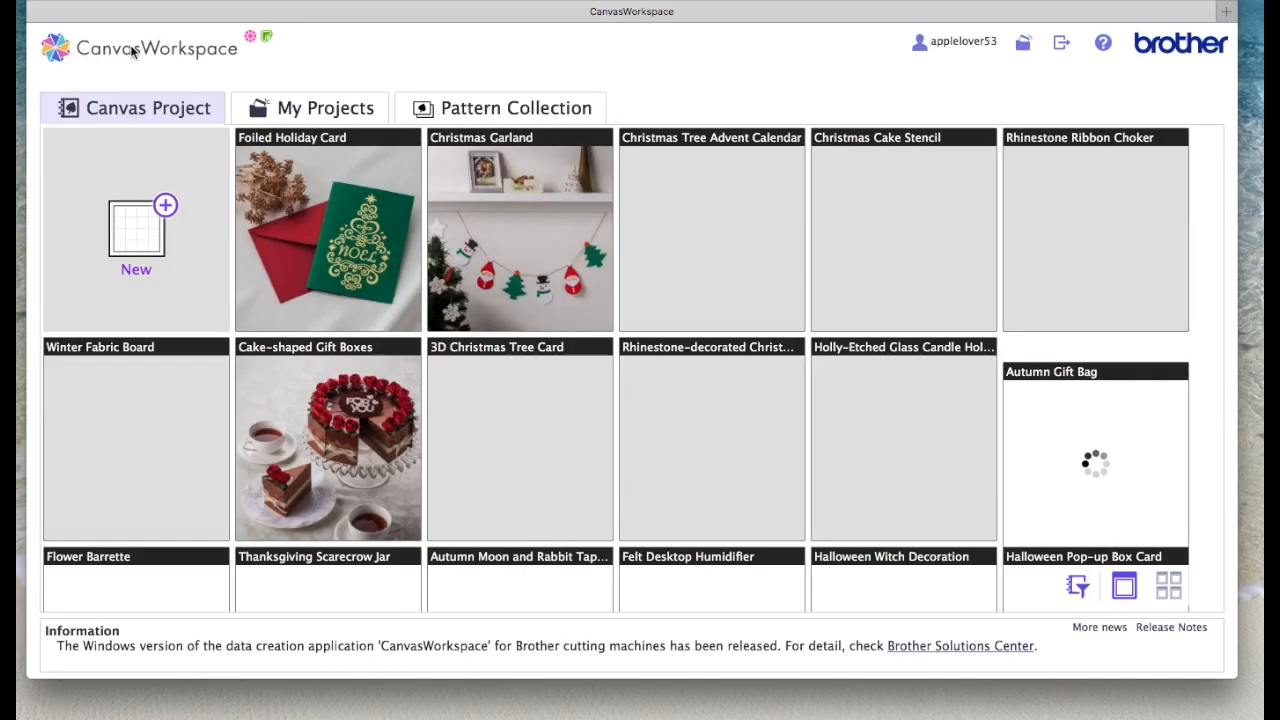
# Step: Show My Projects to confirm Patreon Tier1and2 April is listed first
pyautogui.click(323, 107)
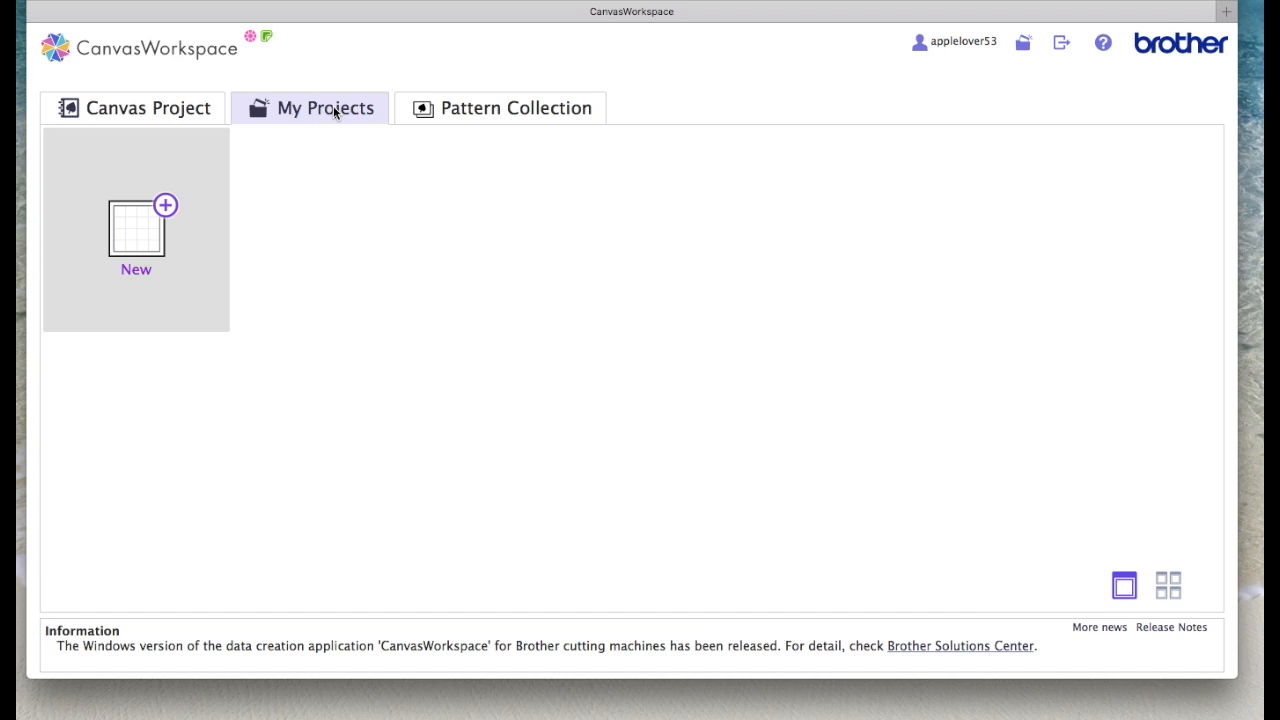
pyautogui.click(325, 108)
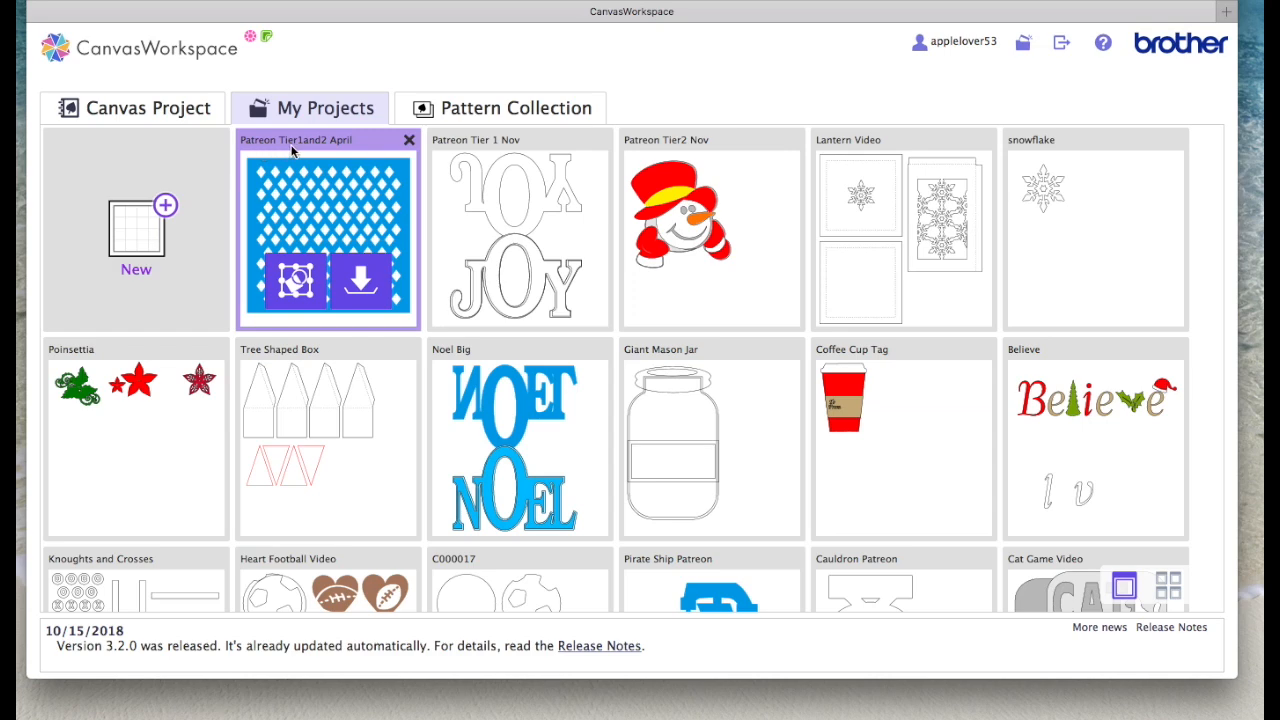
pyautogui.moveTo(365, 152)
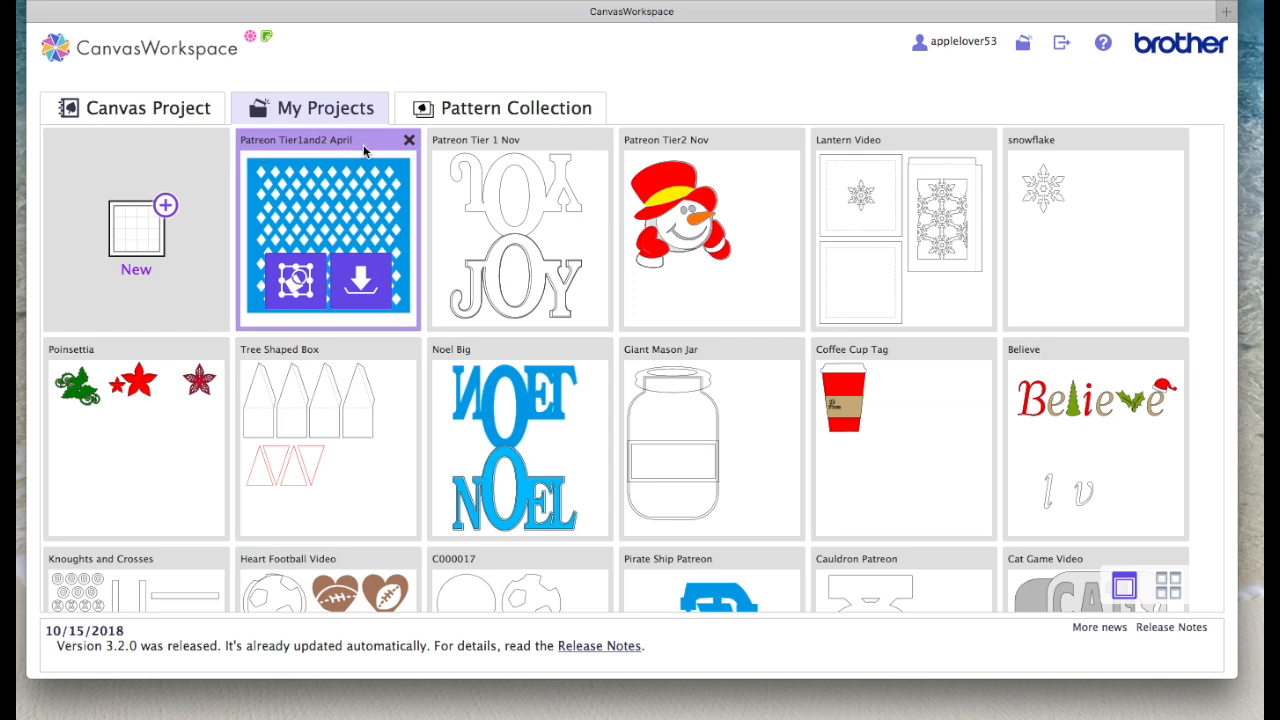